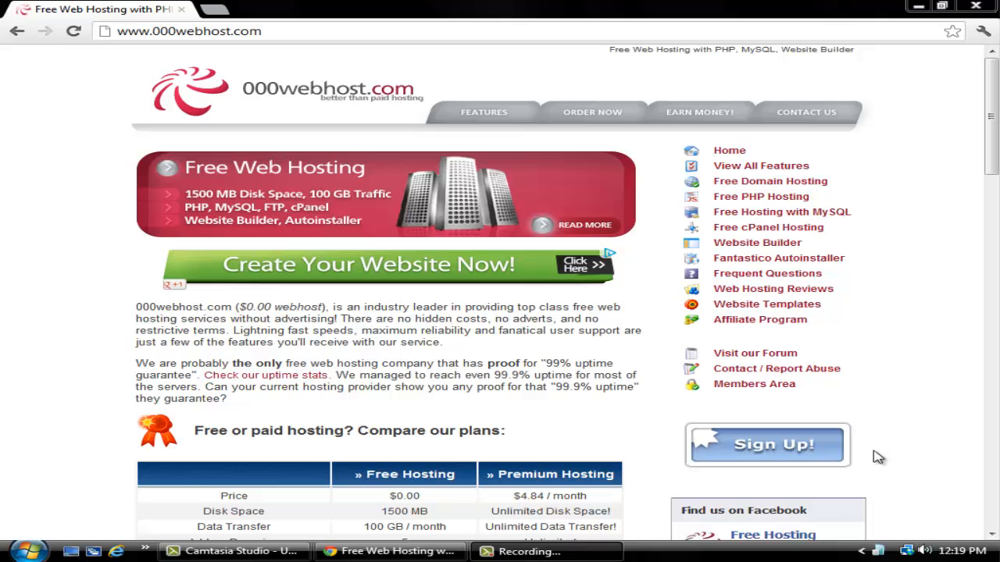
mouse_move(941, 248)
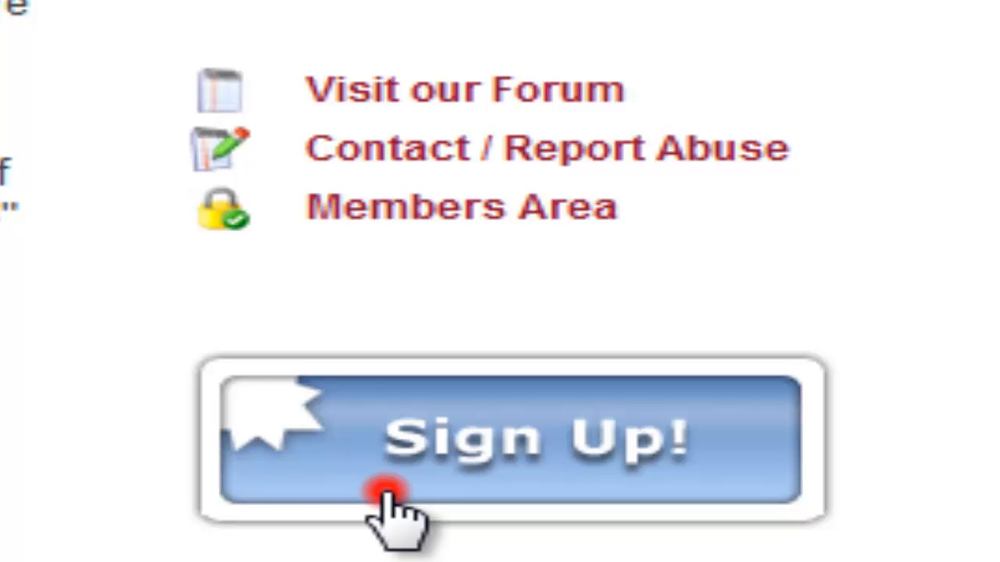
Step: Open the free hosting order form and enter the testdomainname123 .comyr.com subdomain
click(389, 493)
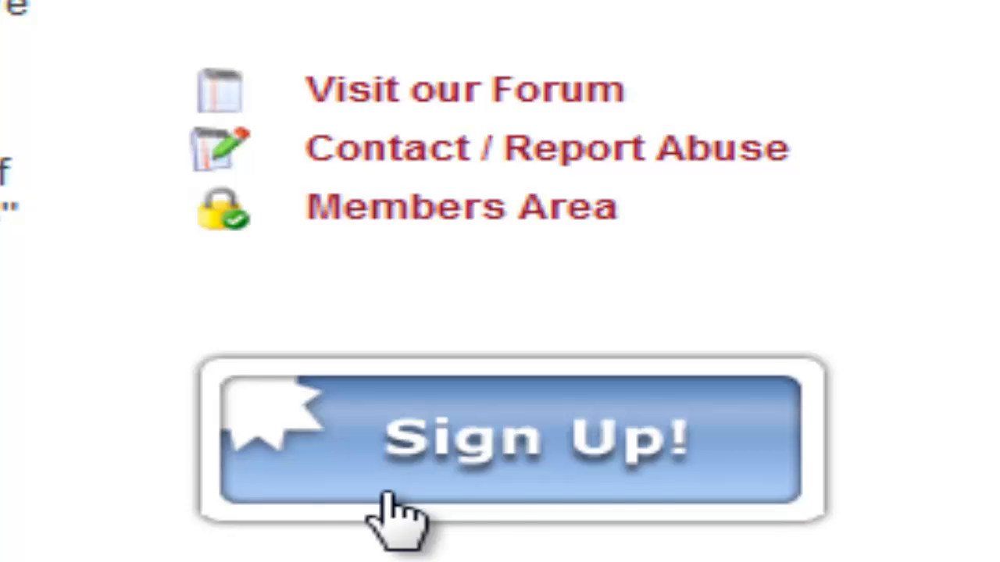
scroll(down, 3)
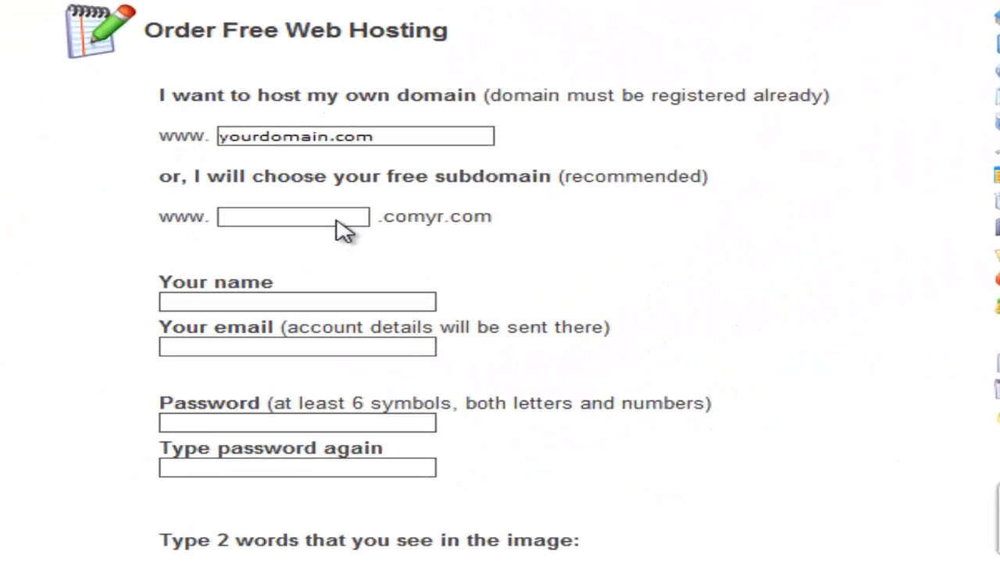
scroll(down, 3)
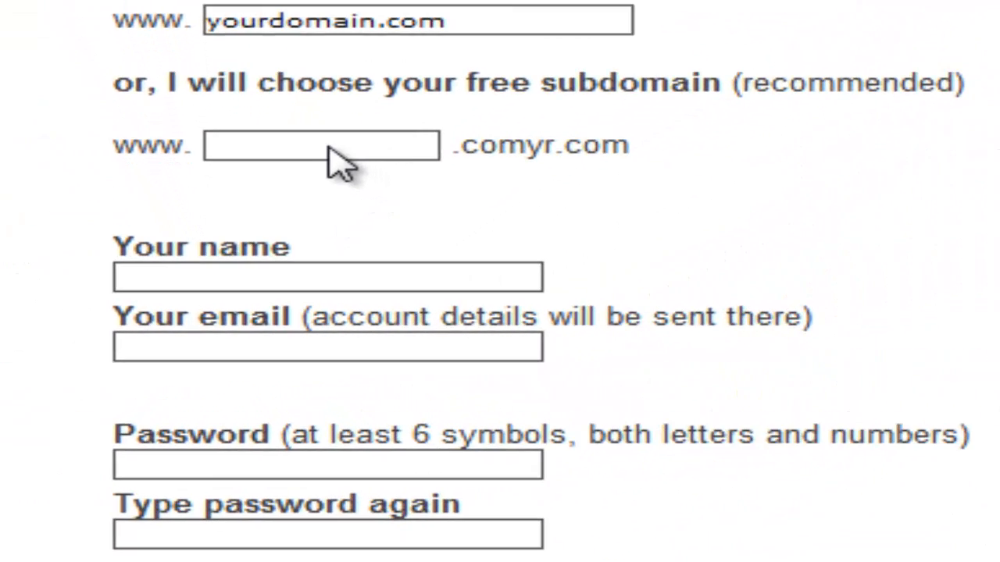
mouse_move(351, 152)
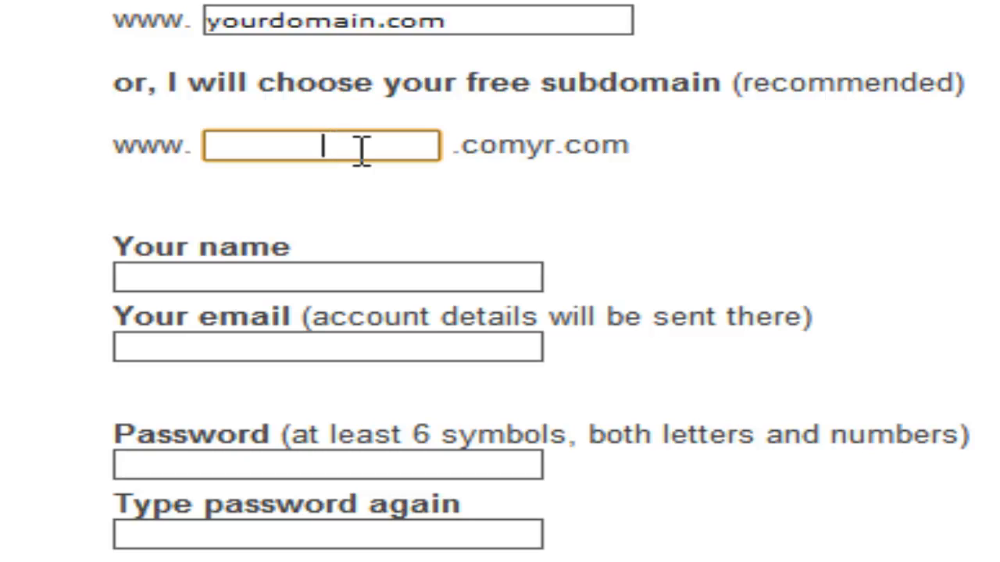
text(tes)
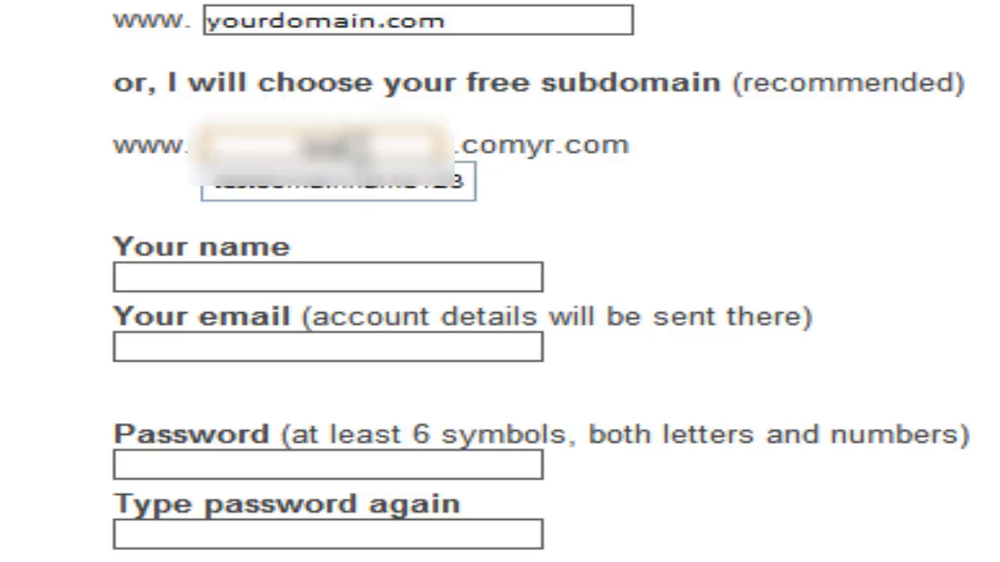
click(308, 179)
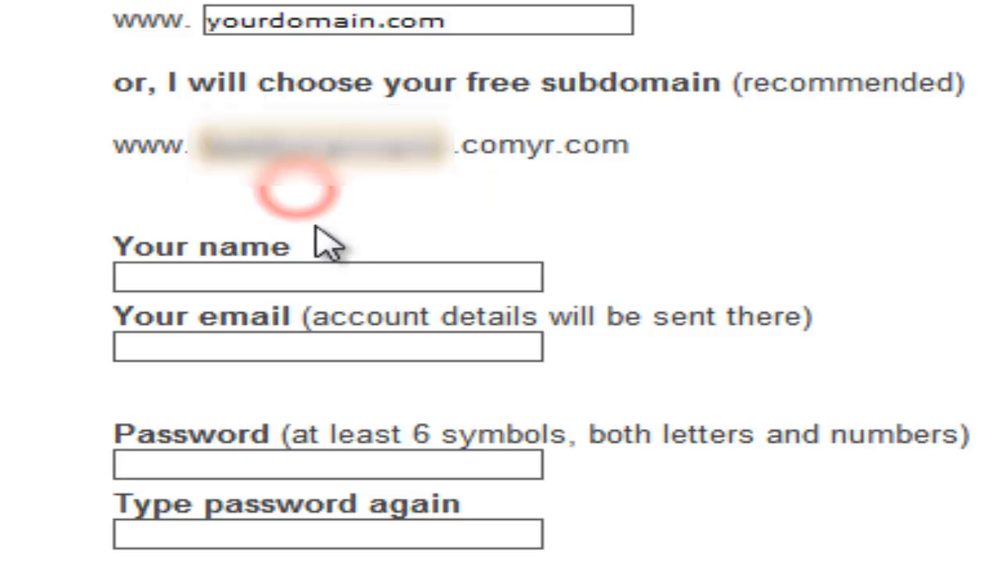
Step: Fill in your name, email address, and the password in both password fields
click(328, 277)
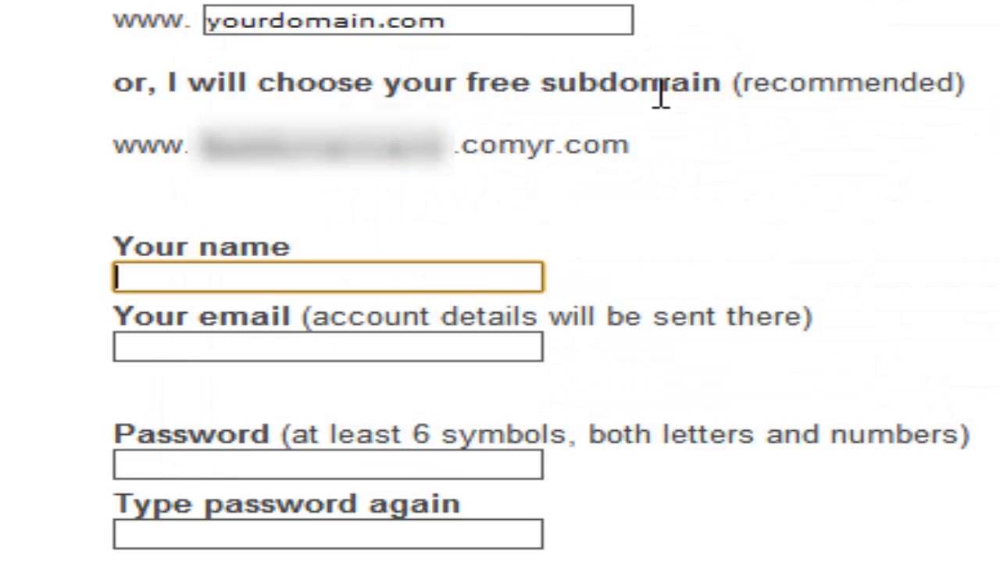
scroll(down, 3)
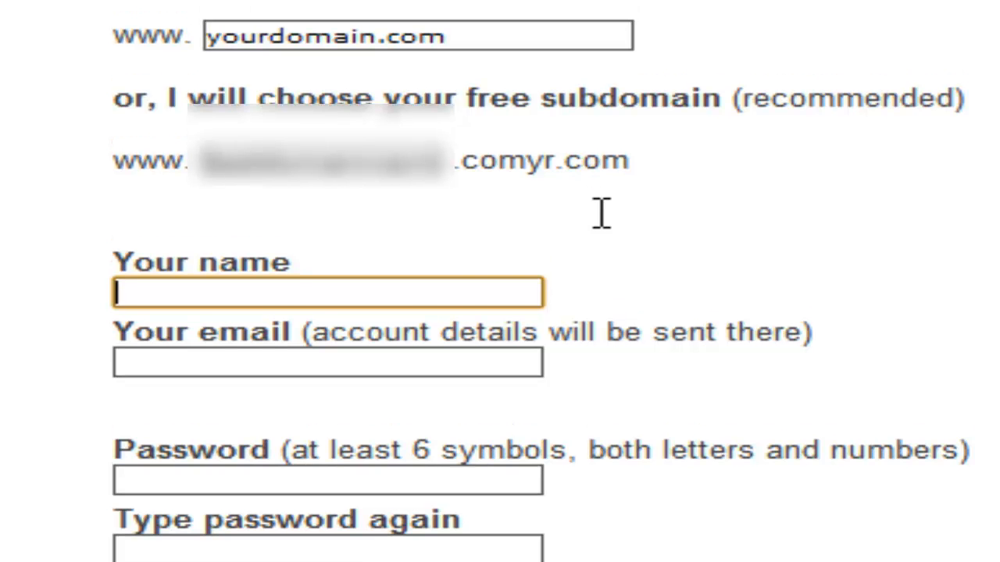
text(G)
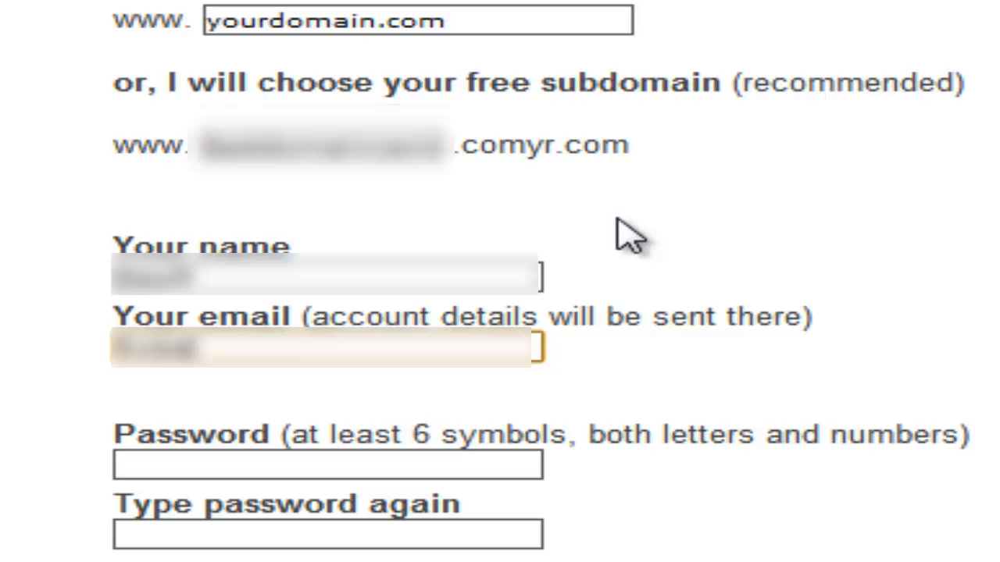
click(328, 463)
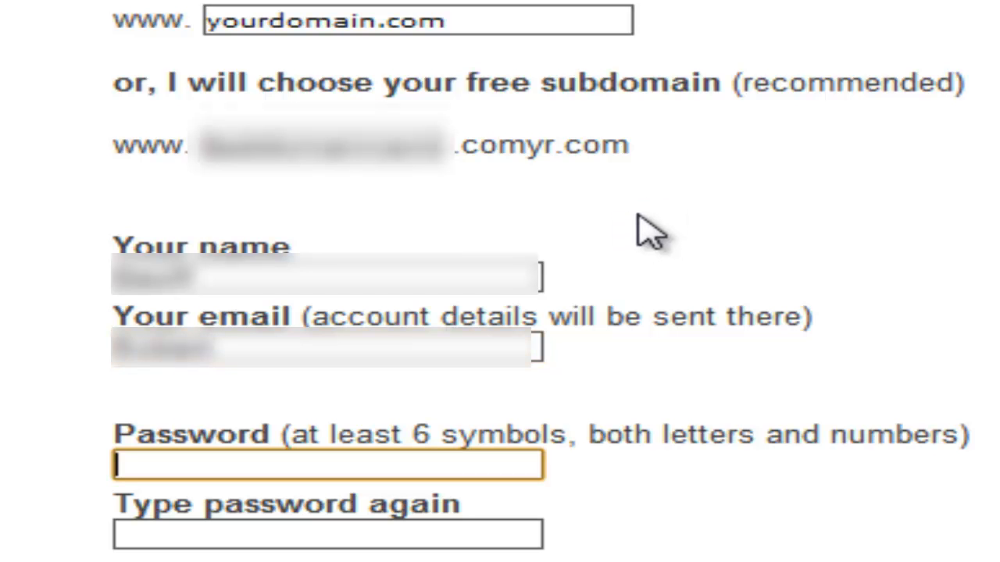
scroll(down, 3)
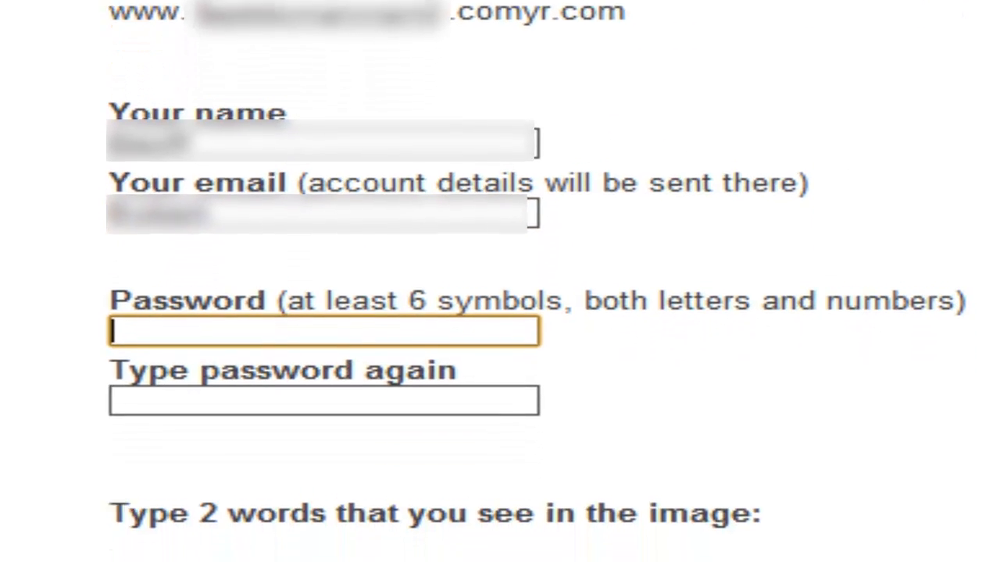
scroll(down, 3)
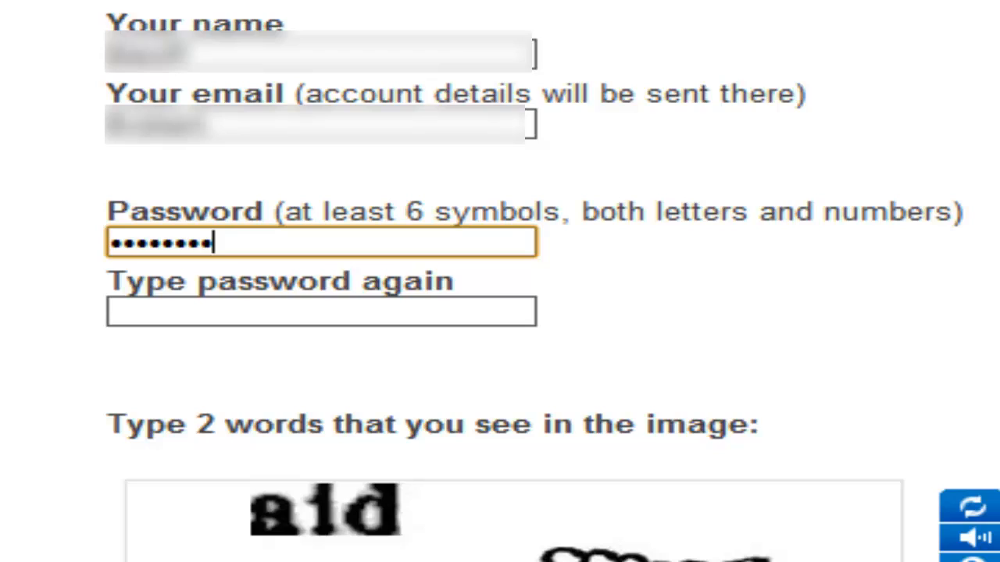
click(320, 310)
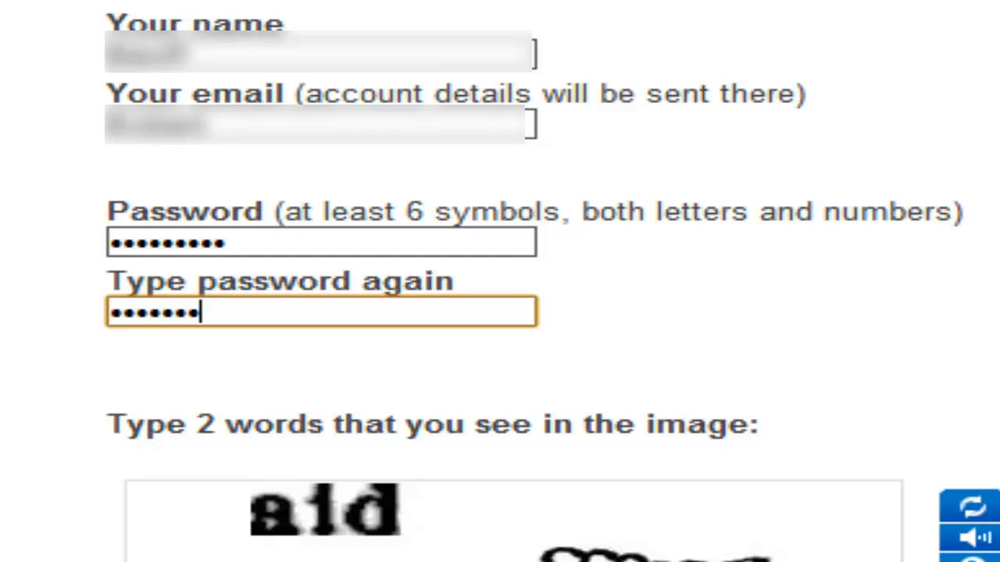
text(••)
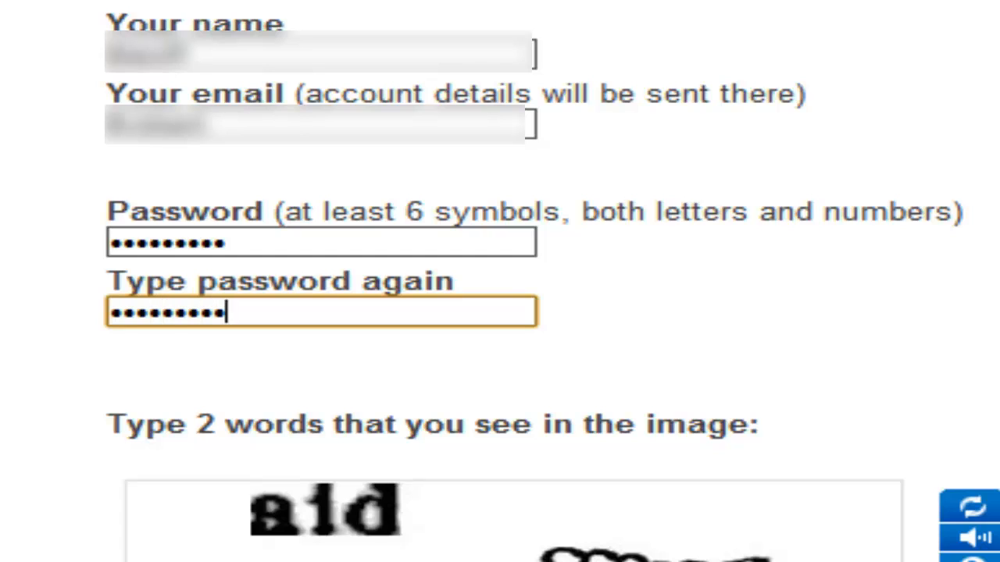
Step: Accept the Terms of Service, enter the image words 'aid ccoase', and submit the signup
scroll(down, 3)
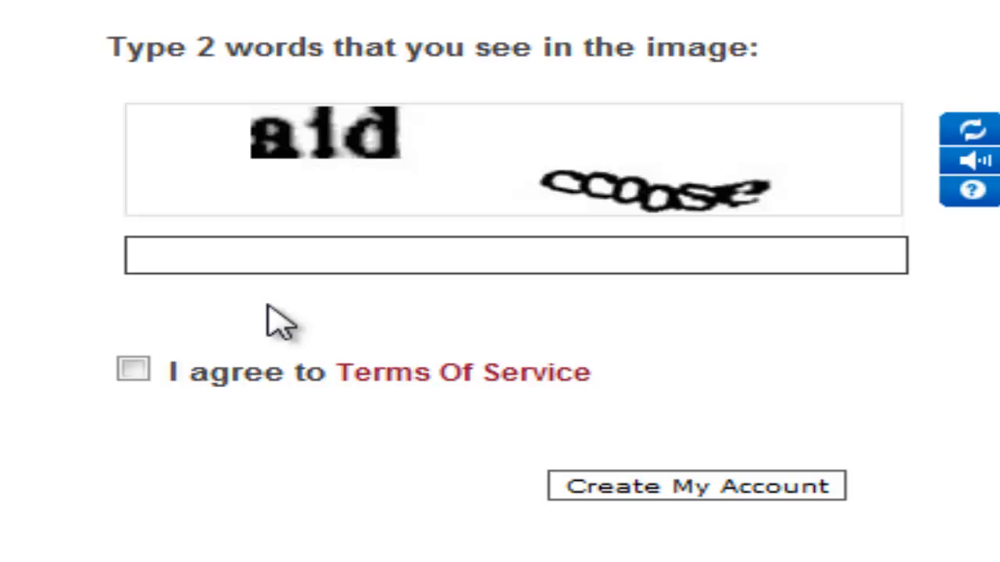
click(134, 371)
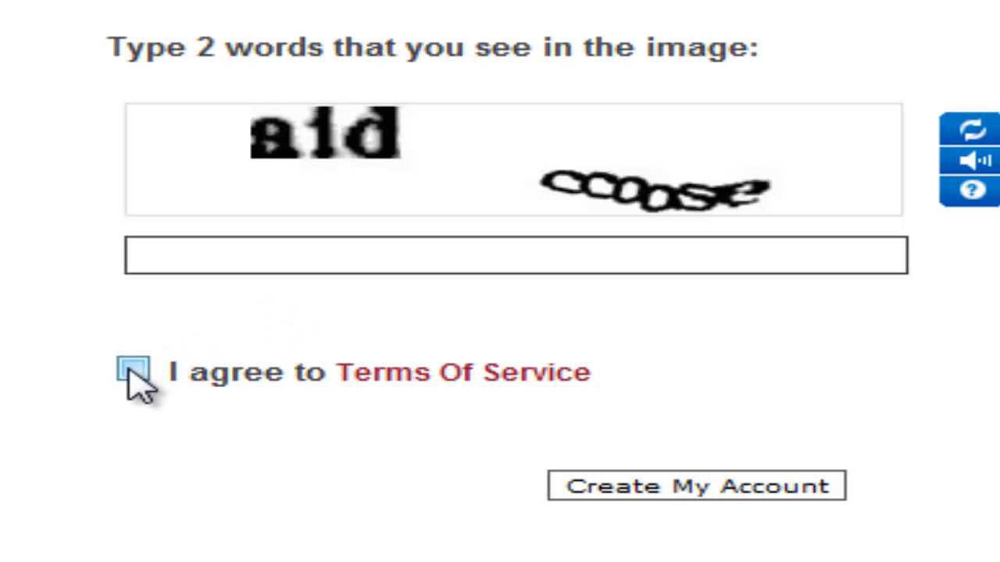
click(134, 371)
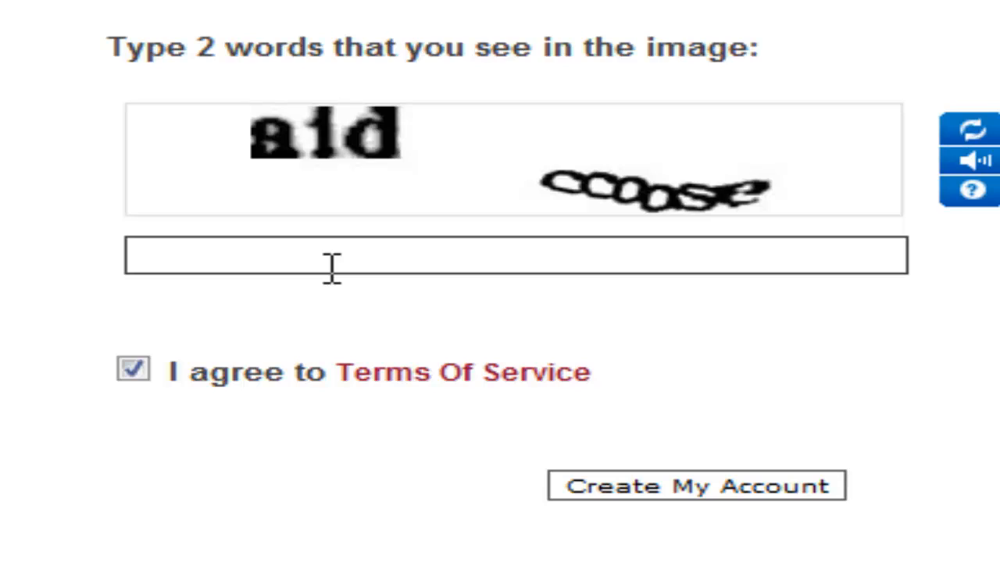
text(ai)
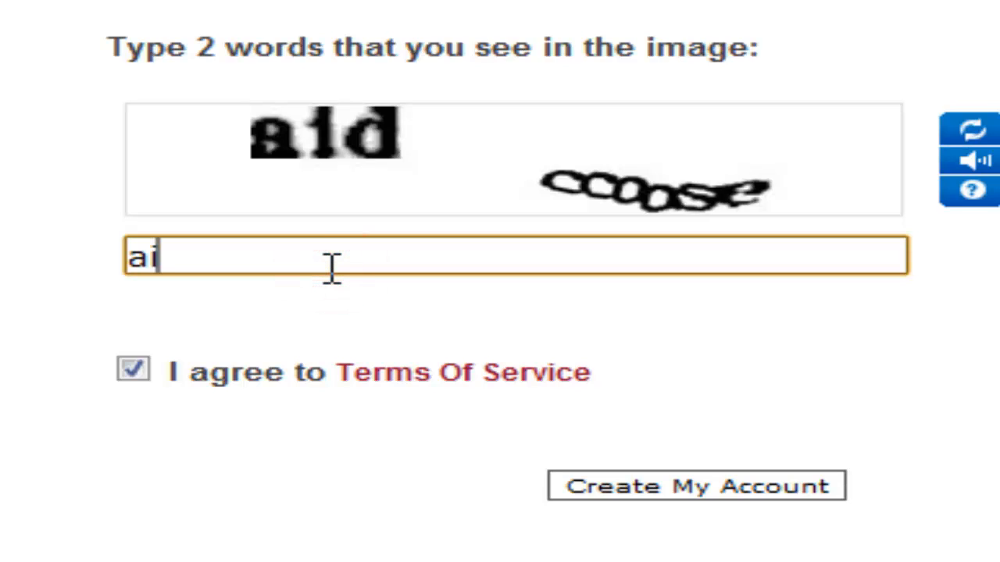
text(d cc)
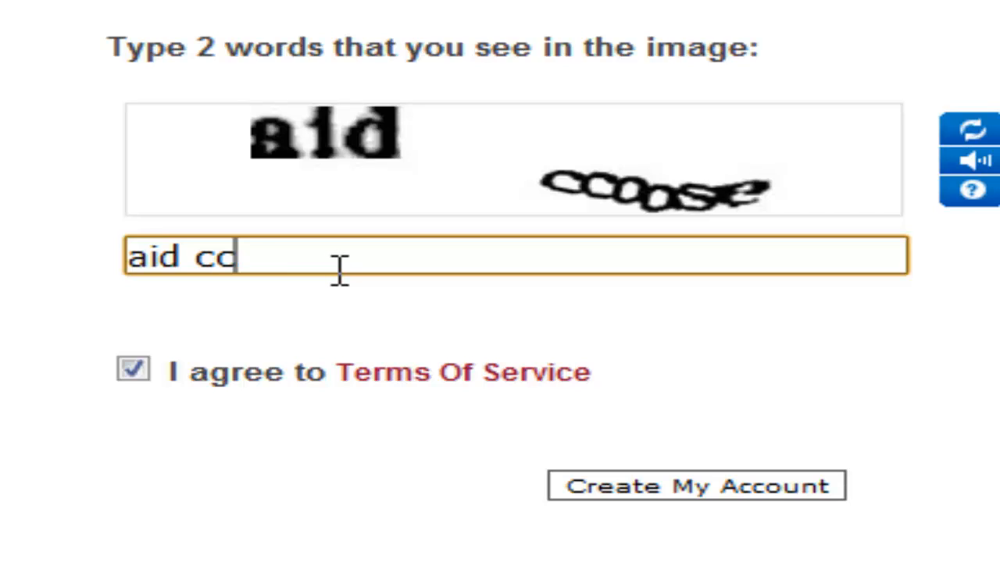
text(oo)
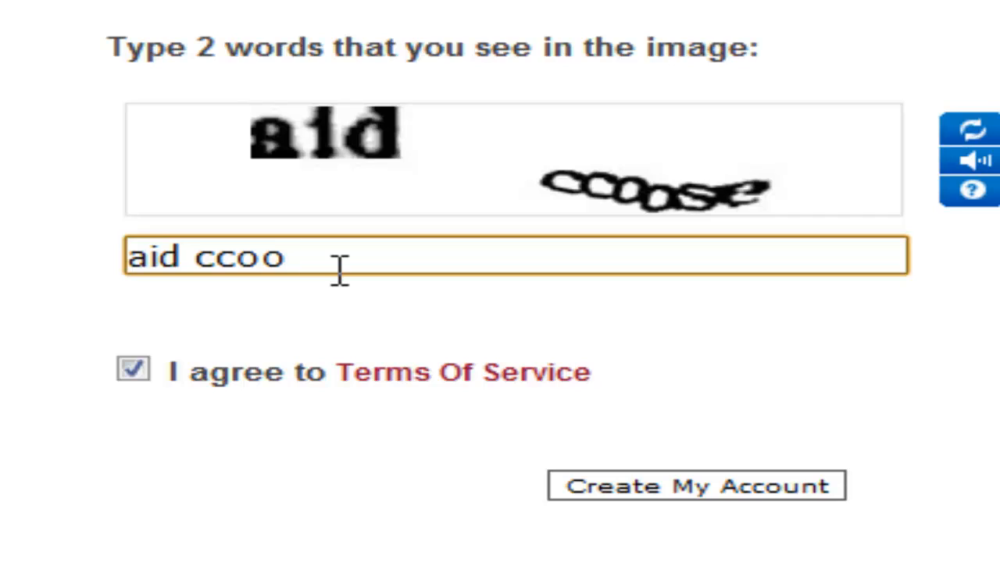
key(Backspace)
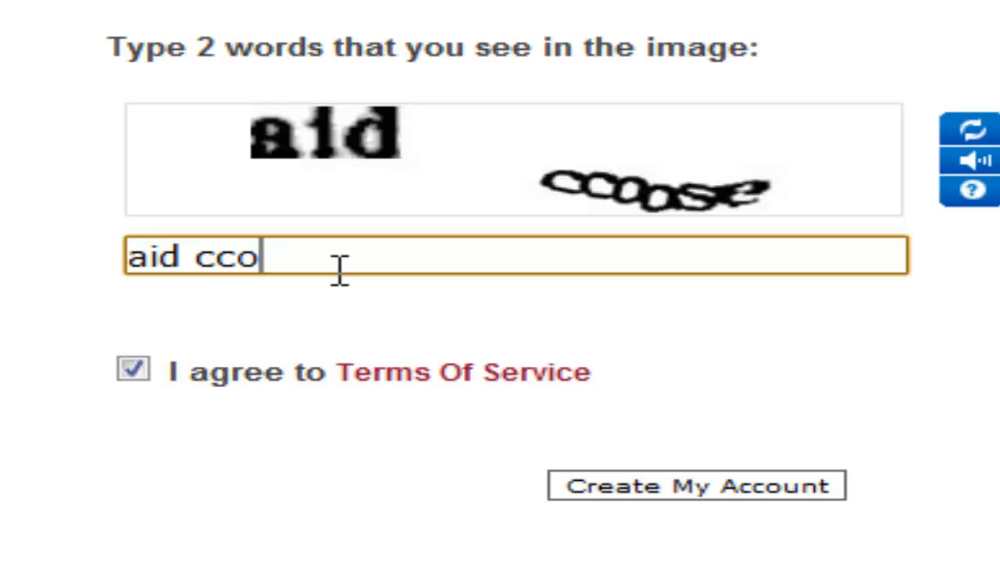
text(ase)
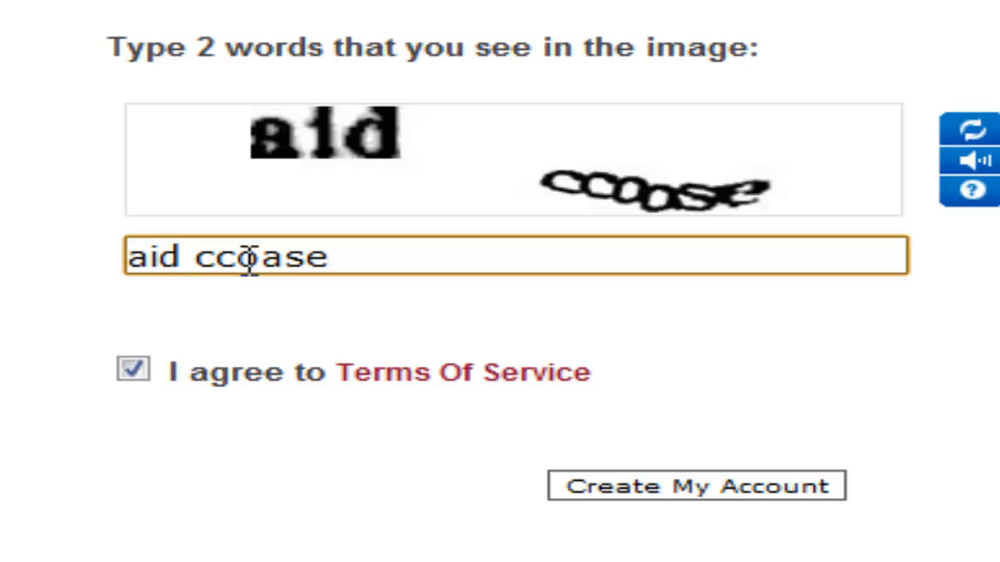
click(640, 486)
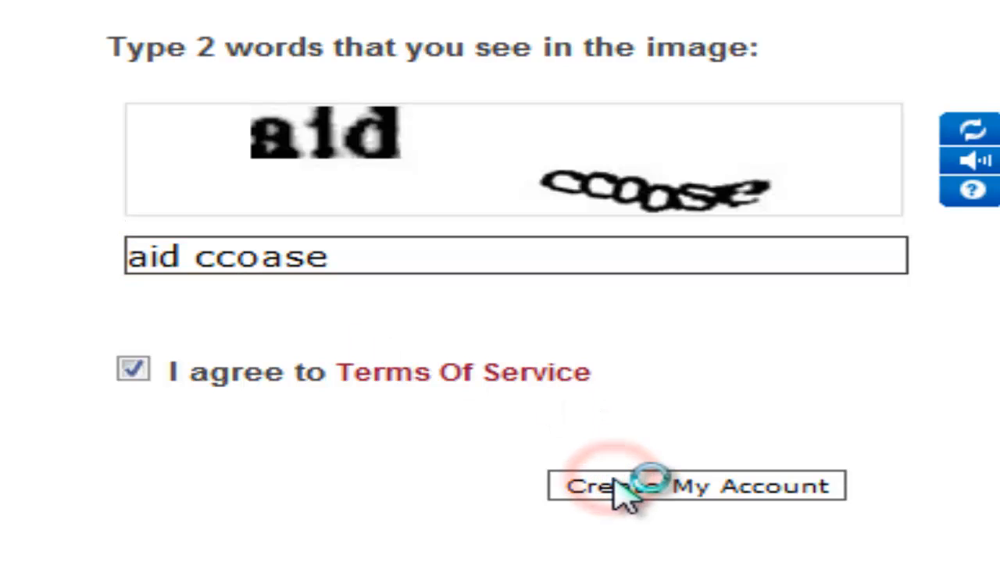
click(695, 486)
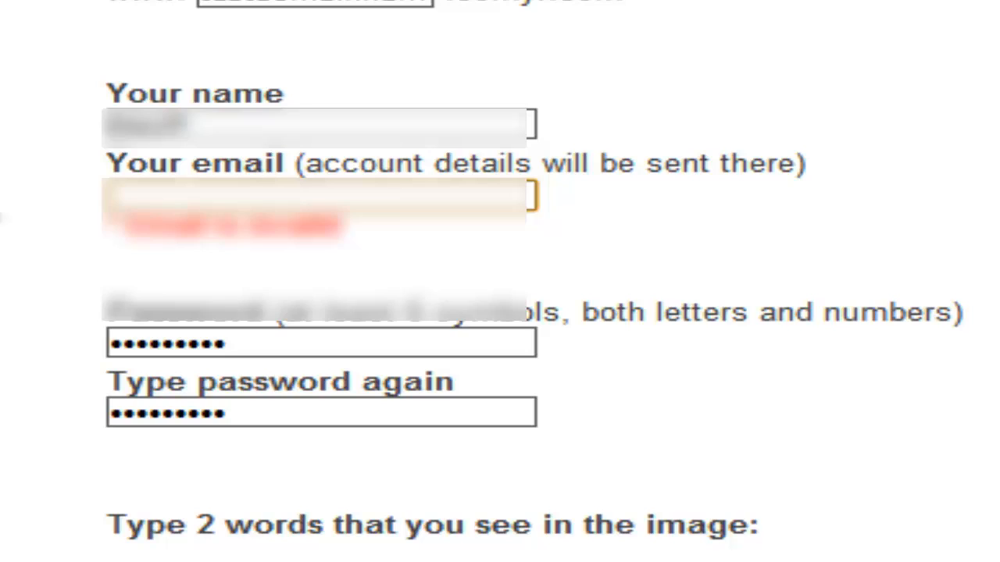
Step: Fix the flagged email, enter image words 'rtyuklt same', and resubmit the account request
click(319, 195)
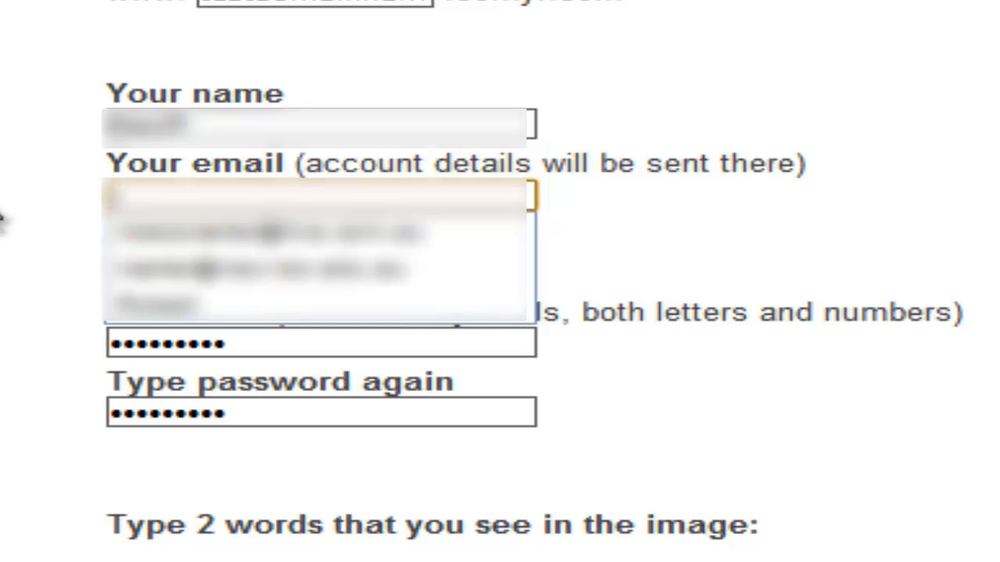
mouse_move(265, 231)
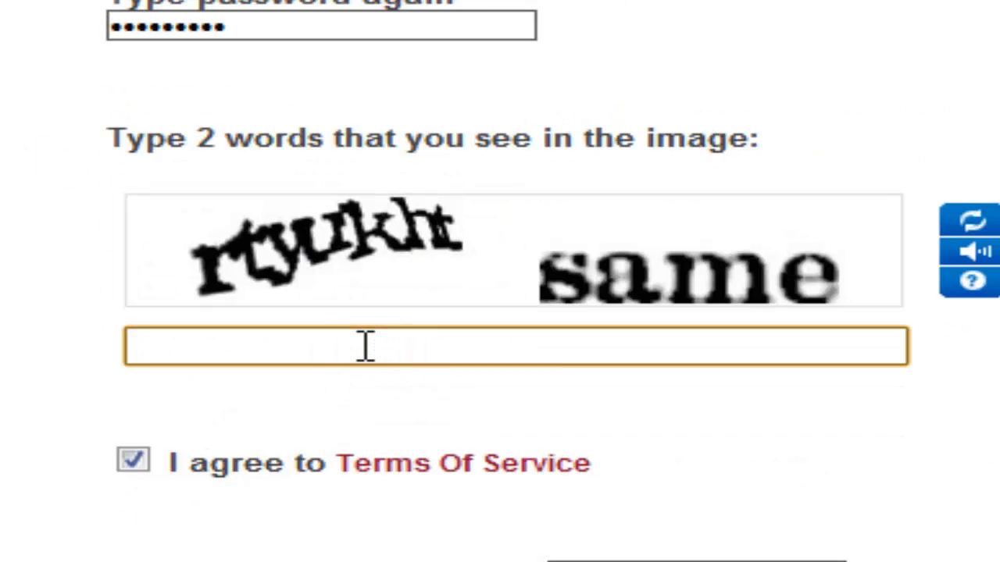
text(rt)
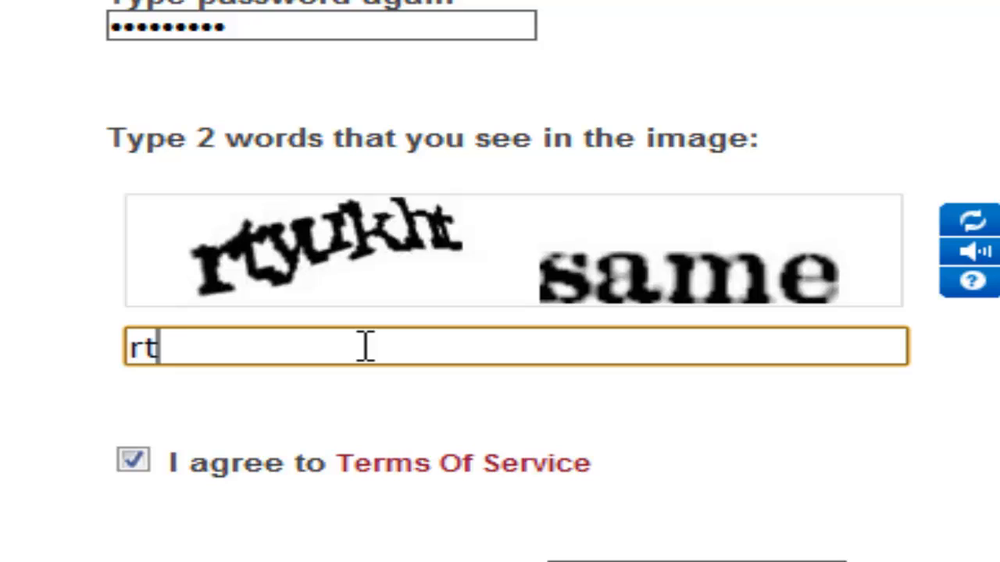
text(yu)
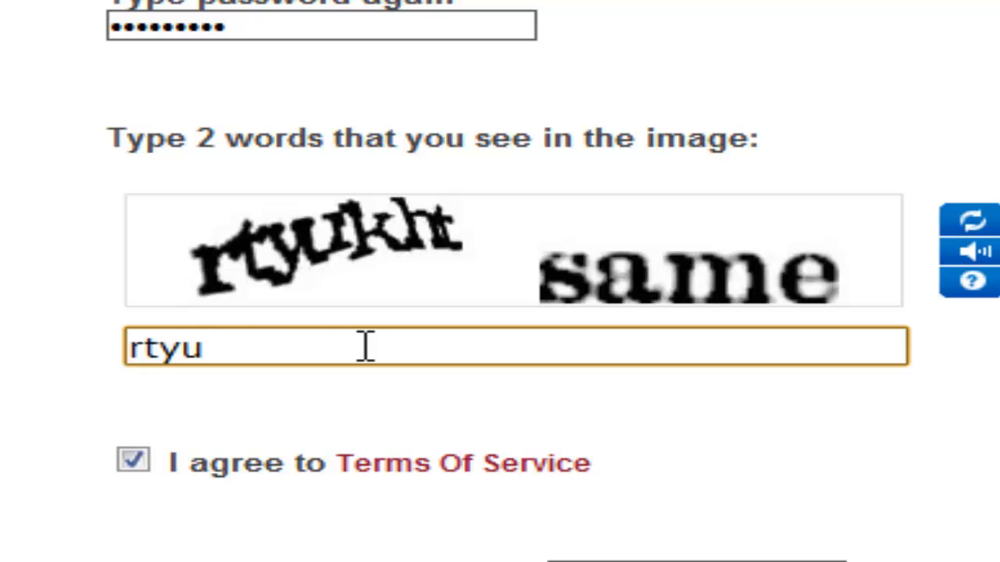
text(klt)
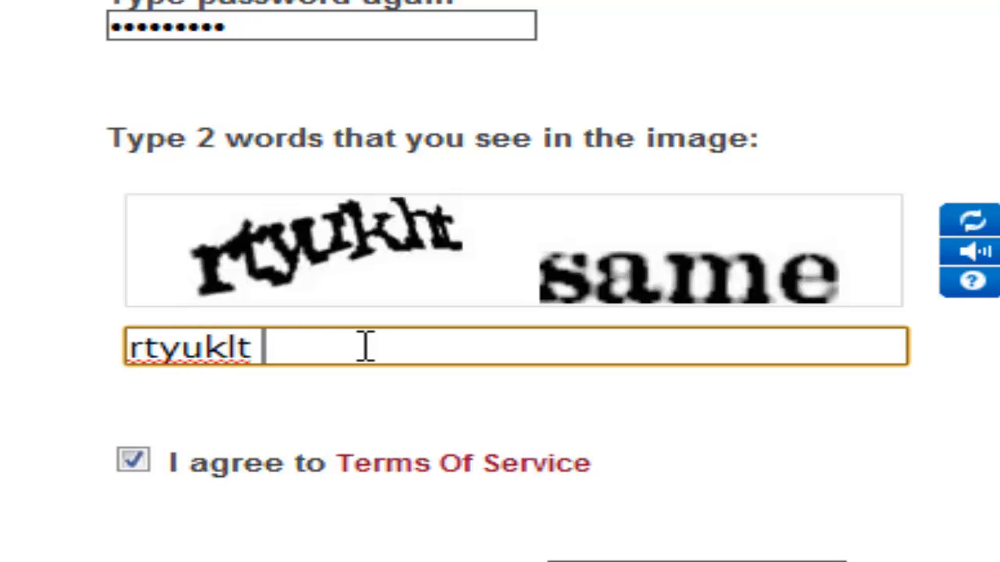
text(same)
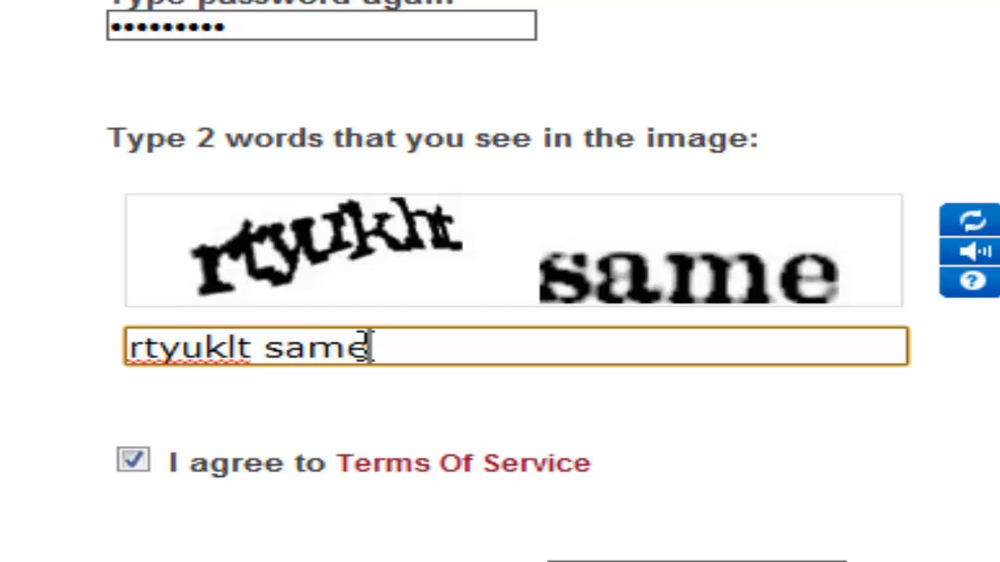
scroll(down, 3)
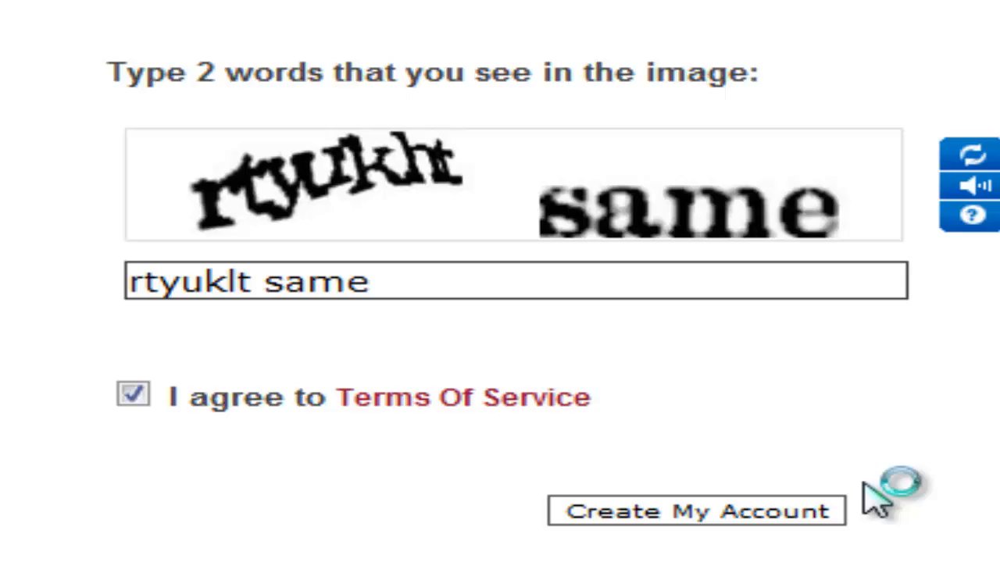
click(695, 511)
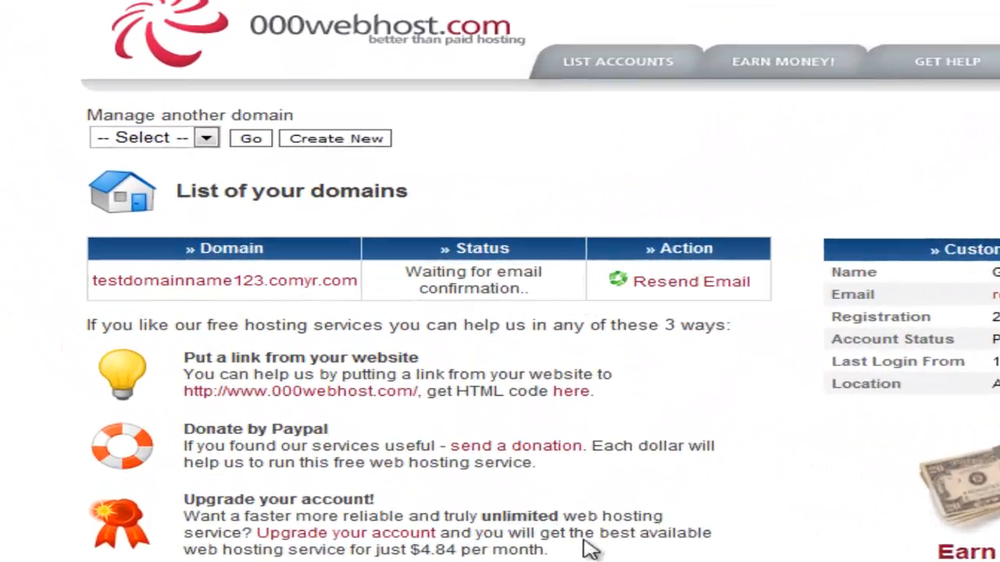
Step: Scroll the member area while testdomainname123.comyr.com awaits email confirmation
scroll(down, 3)
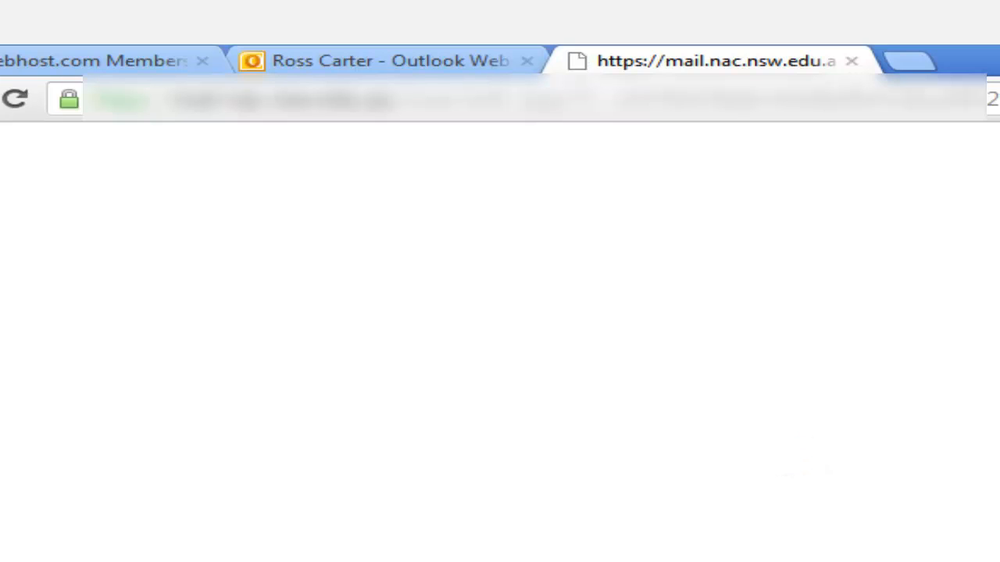
Step: Close the outdated member area and email tabs, then refresh until the domain shows Active
click(16, 98)
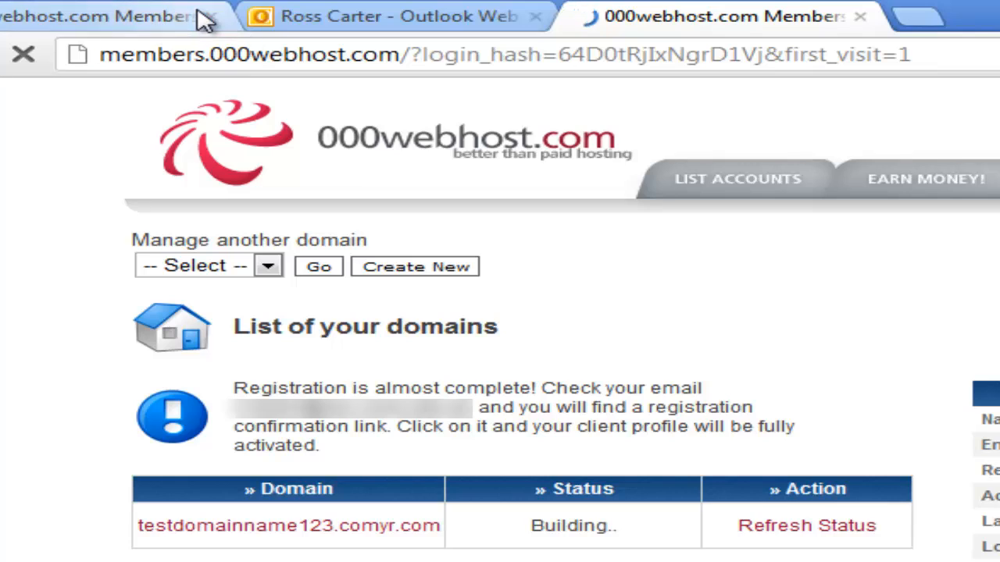
click(211, 15)
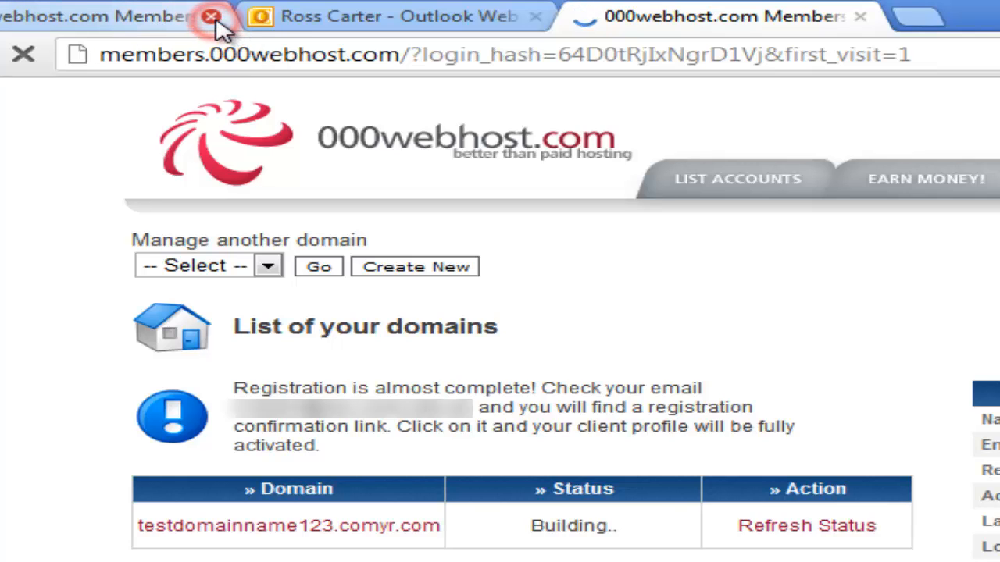
click(211, 17)
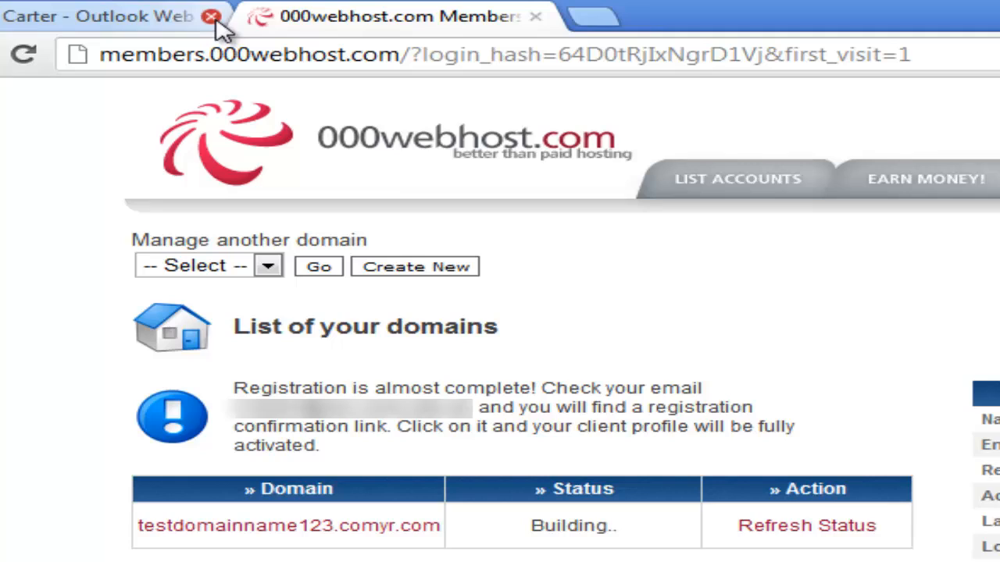
click(211, 16)
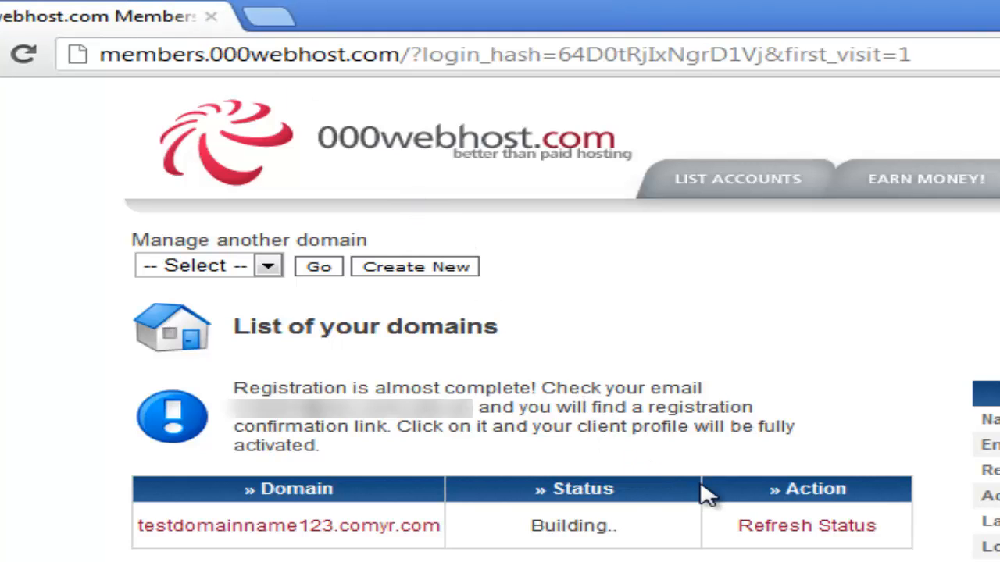
mouse_move(792, 539)
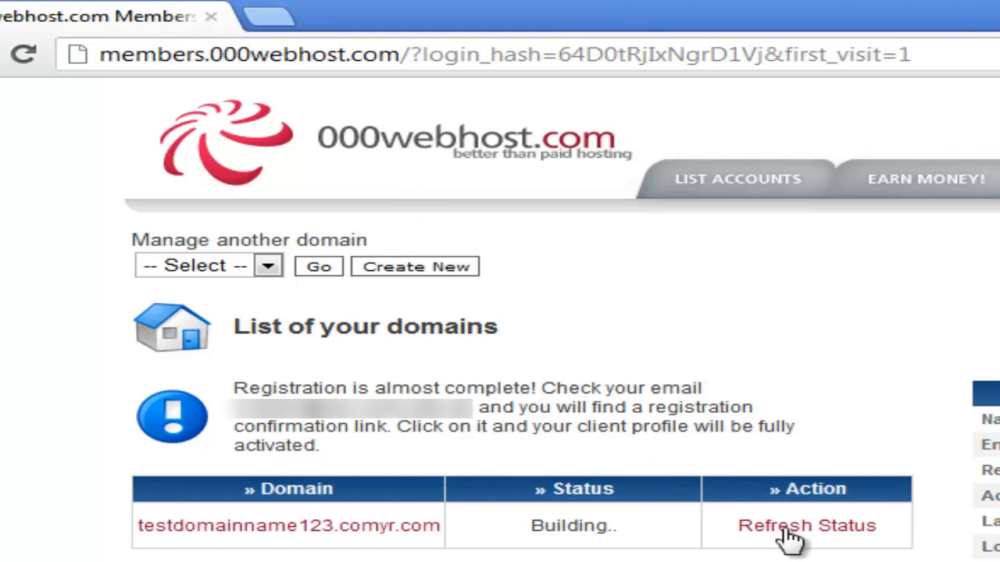
click(806, 525)
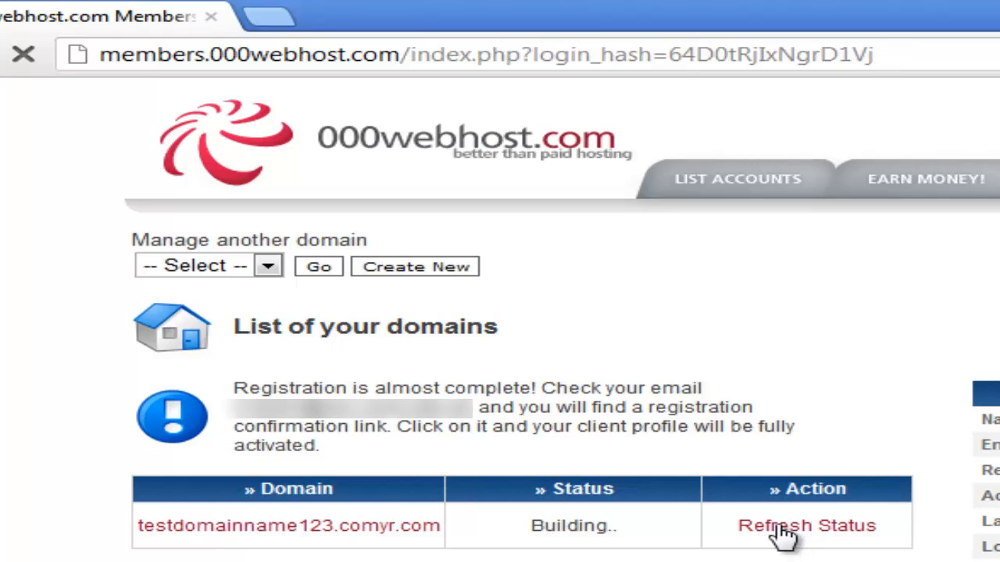
click(805, 525)
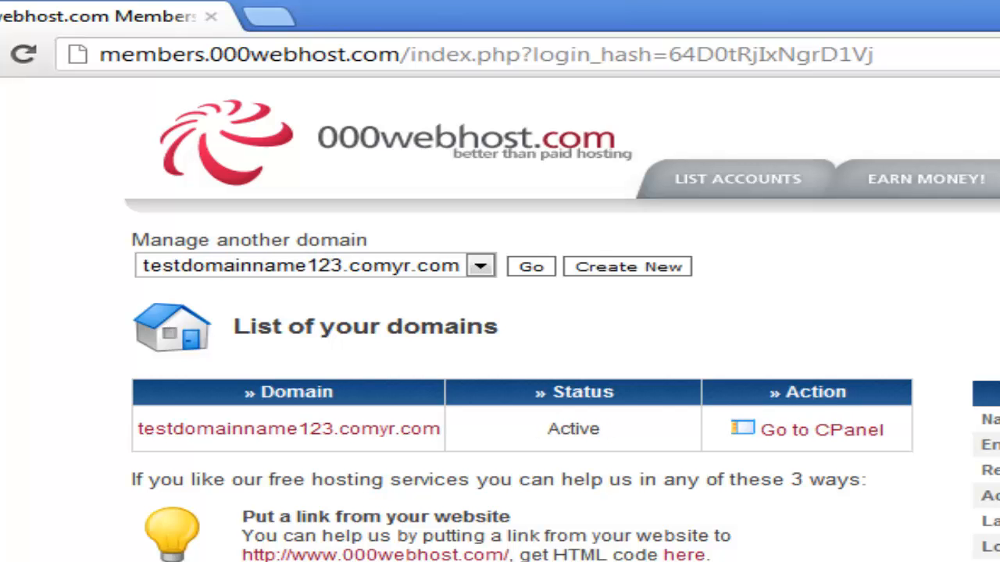
Step: Open CPanel for testdomainname123.comyr.com from the domain list
scroll(down, 3)
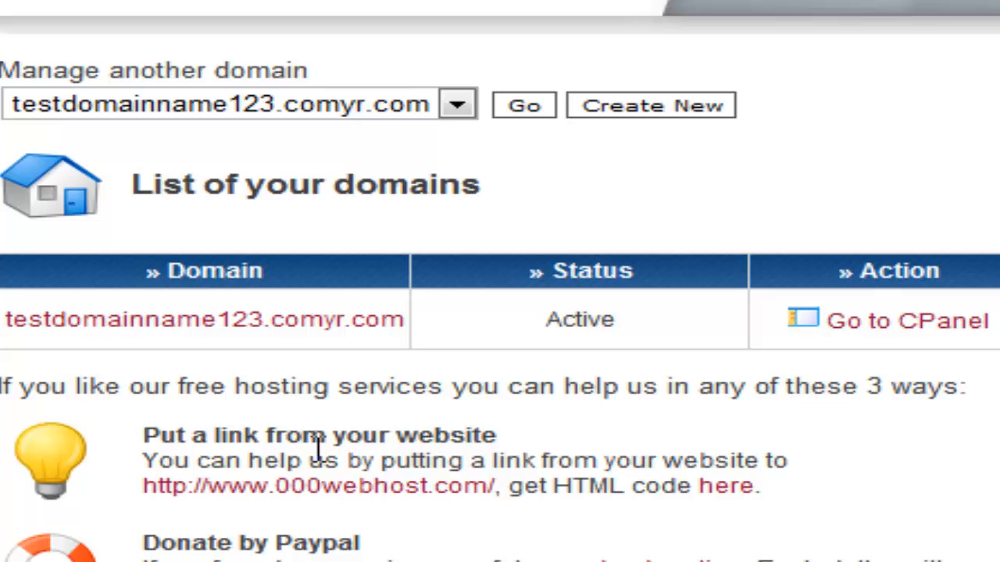
mouse_move(242, 305)
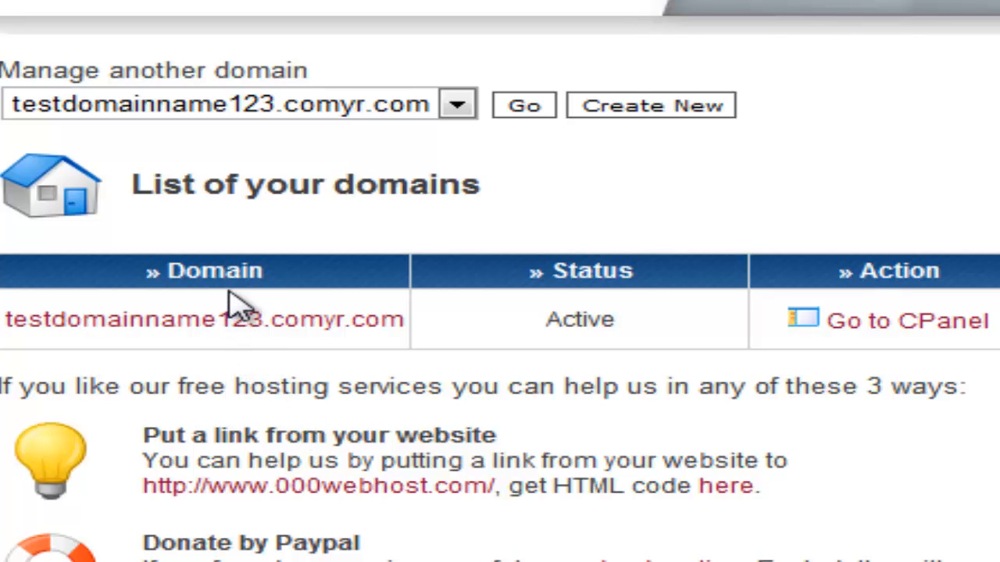
mouse_move(633, 313)
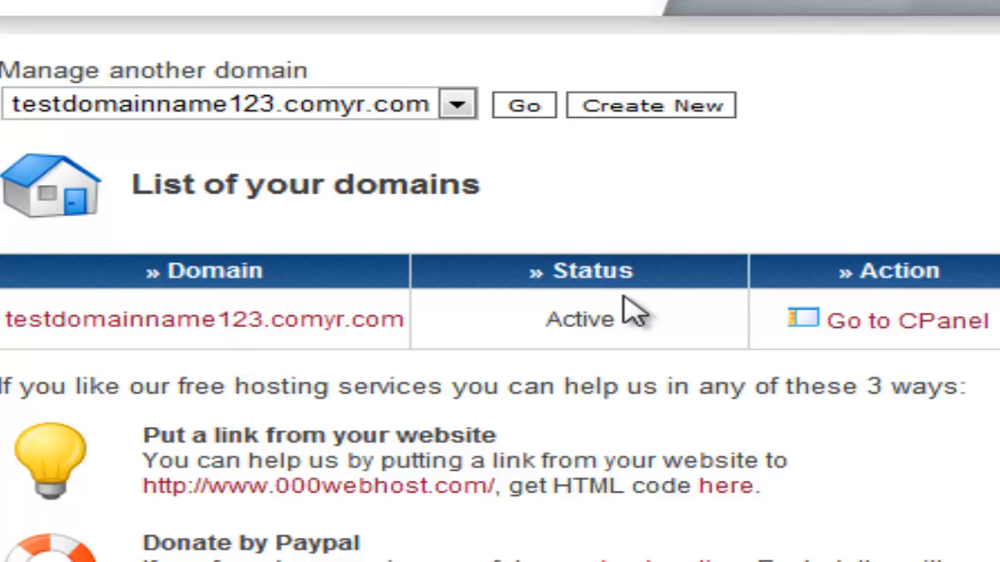
mouse_move(637, 320)
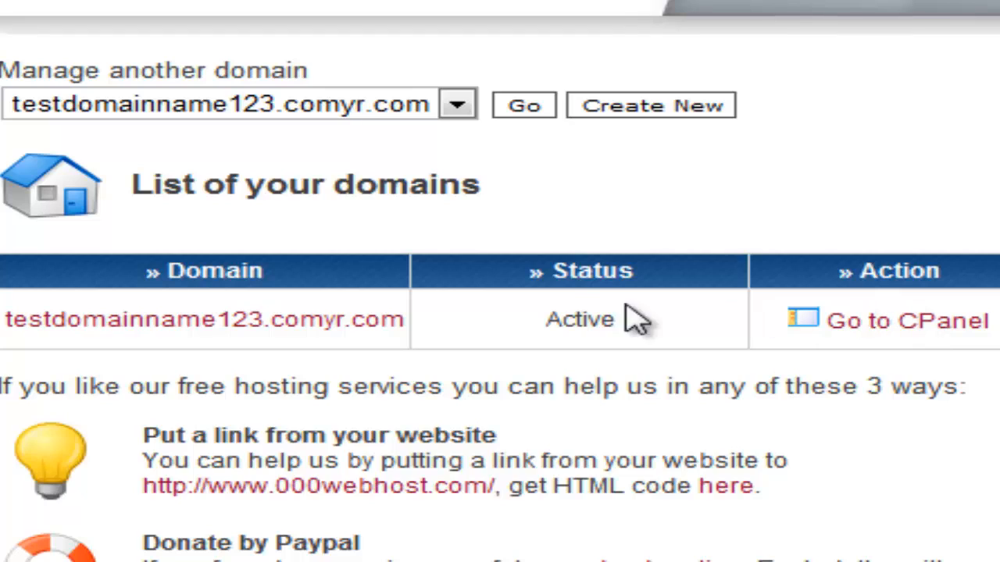
mouse_move(570, 348)
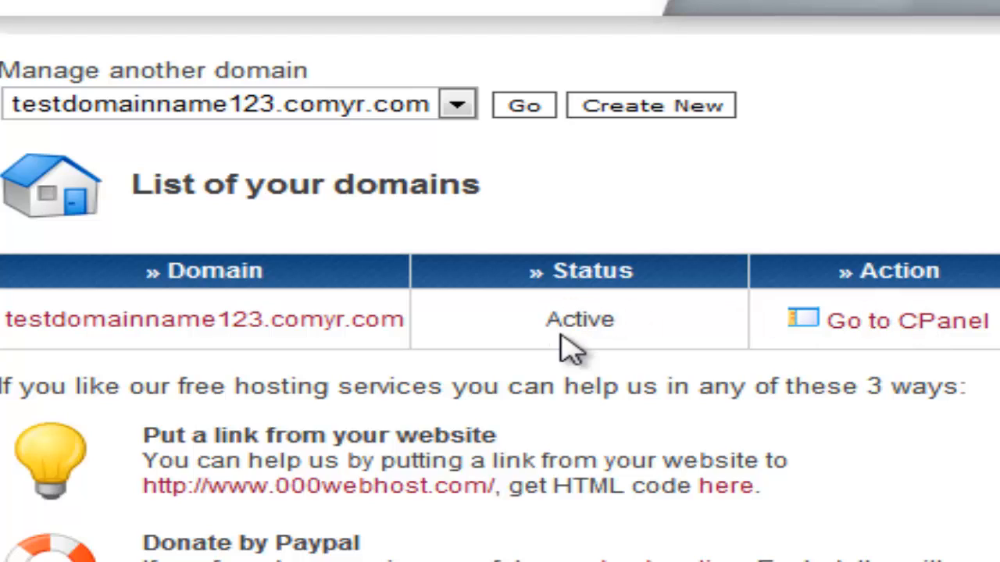
mouse_move(949, 340)
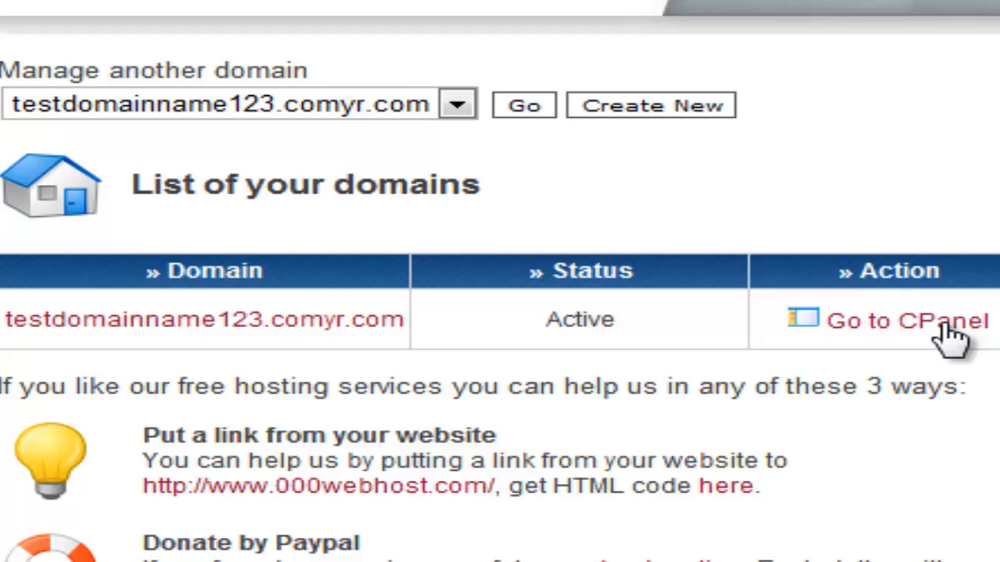
mouse_move(893, 268)
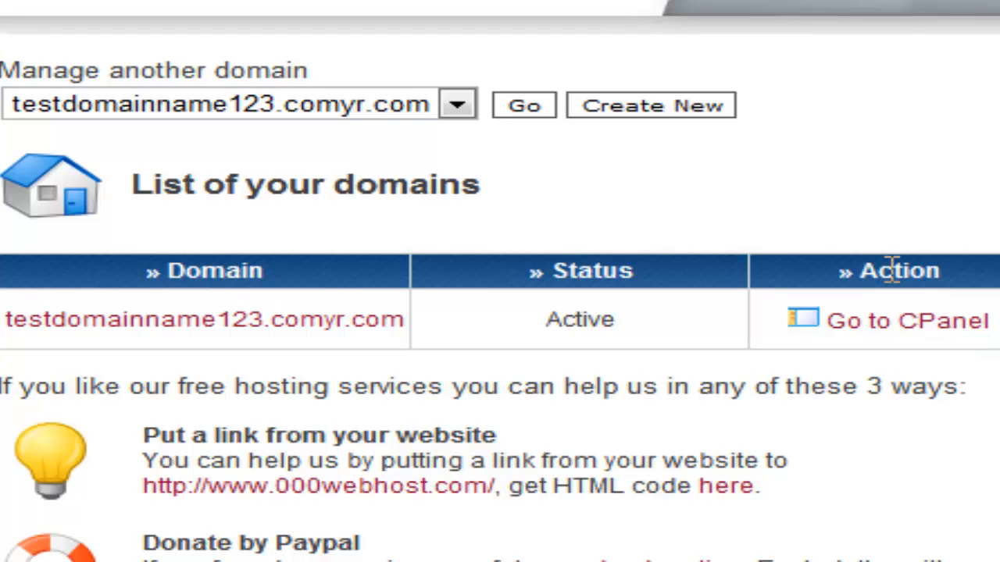
mouse_move(977, 344)
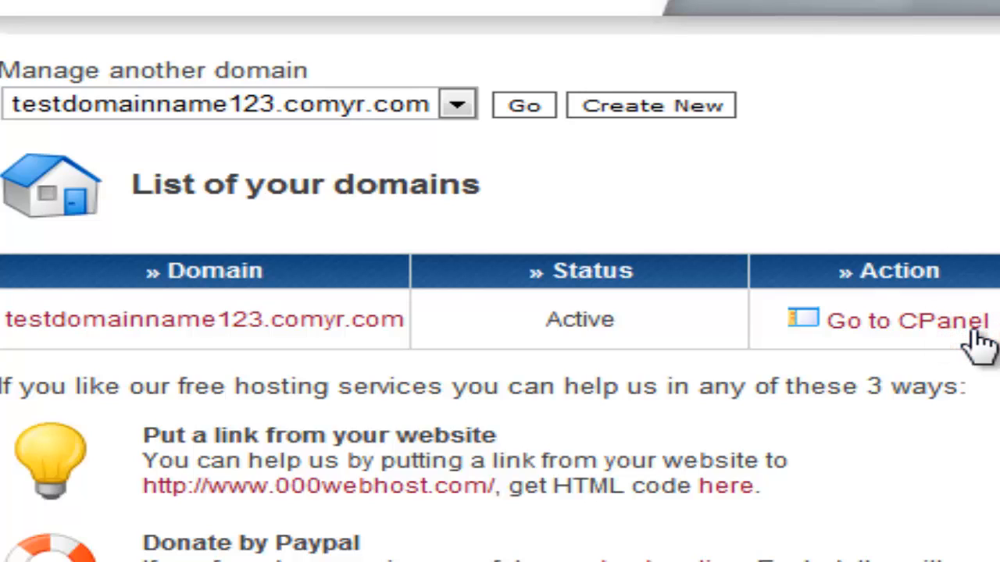
click(907, 320)
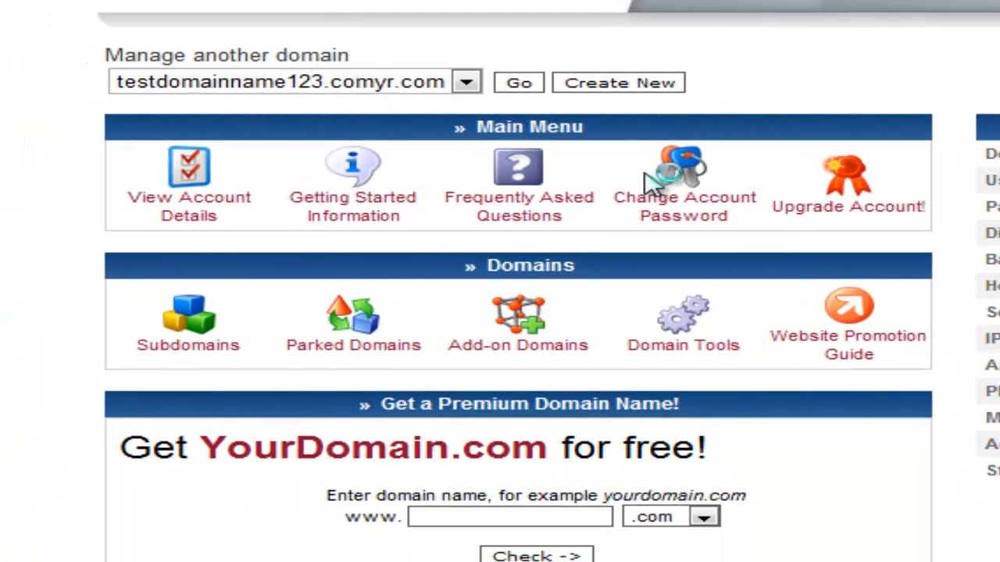
mouse_move(242, 183)
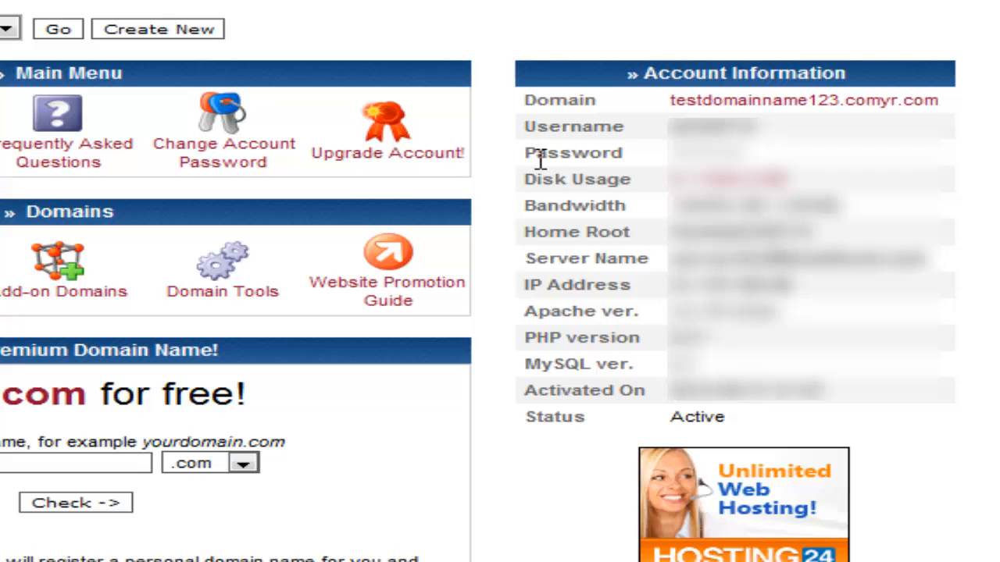
mouse_move(496, 336)
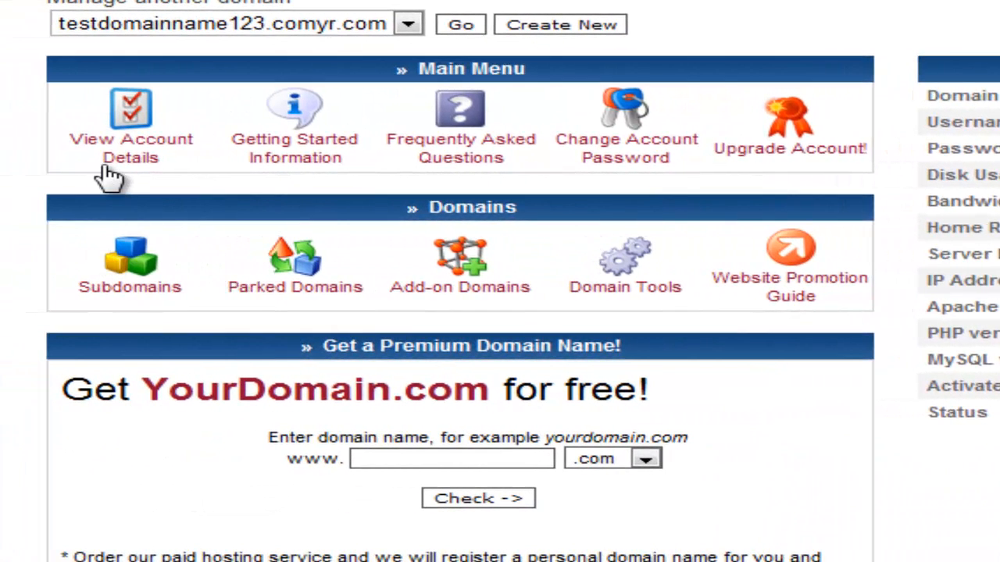
Step: Open View Account Details from the control panel Main Menu
click(130, 121)
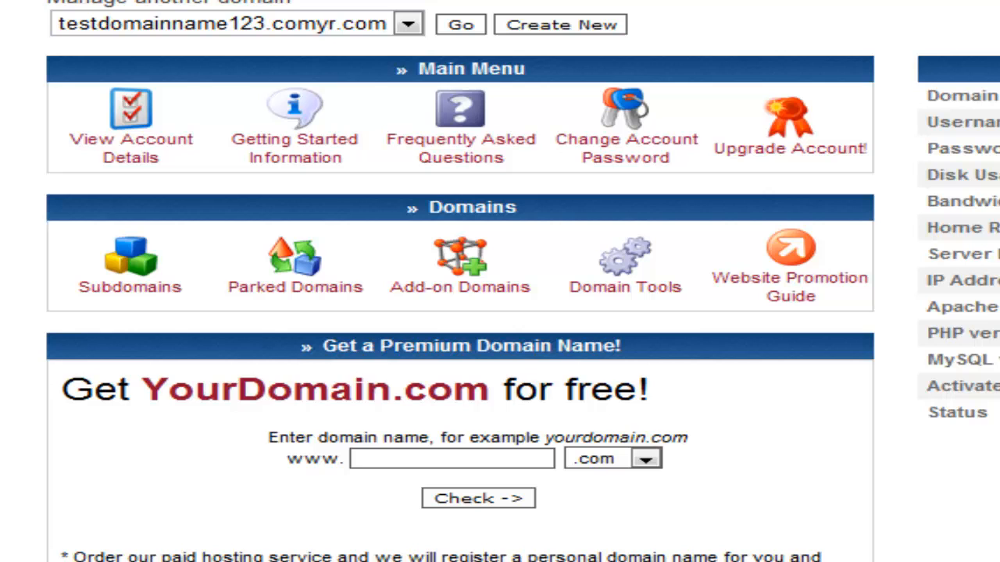
click(131, 125)
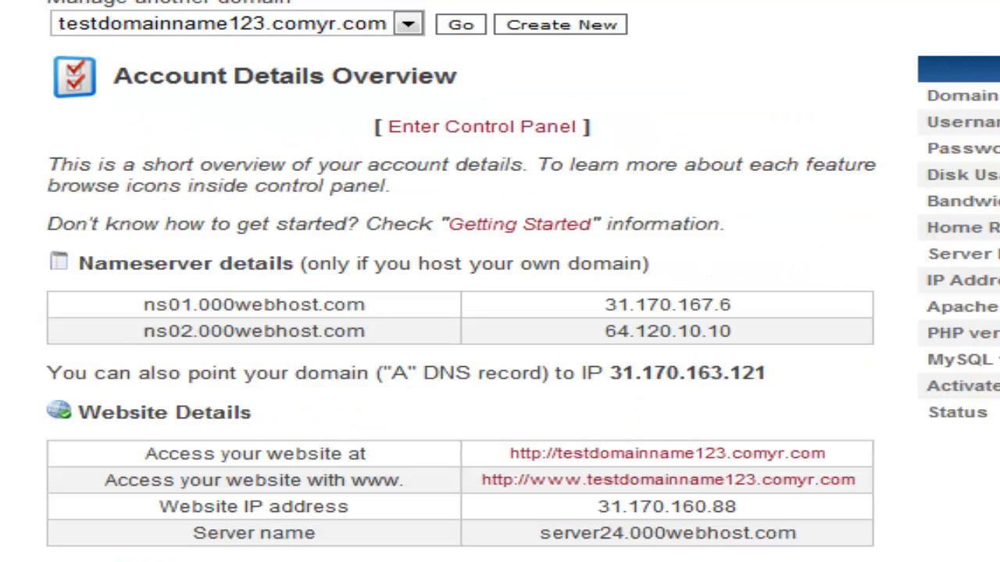
Step: Scroll through the control panel and open Getting Started Information
scroll(down, 3)
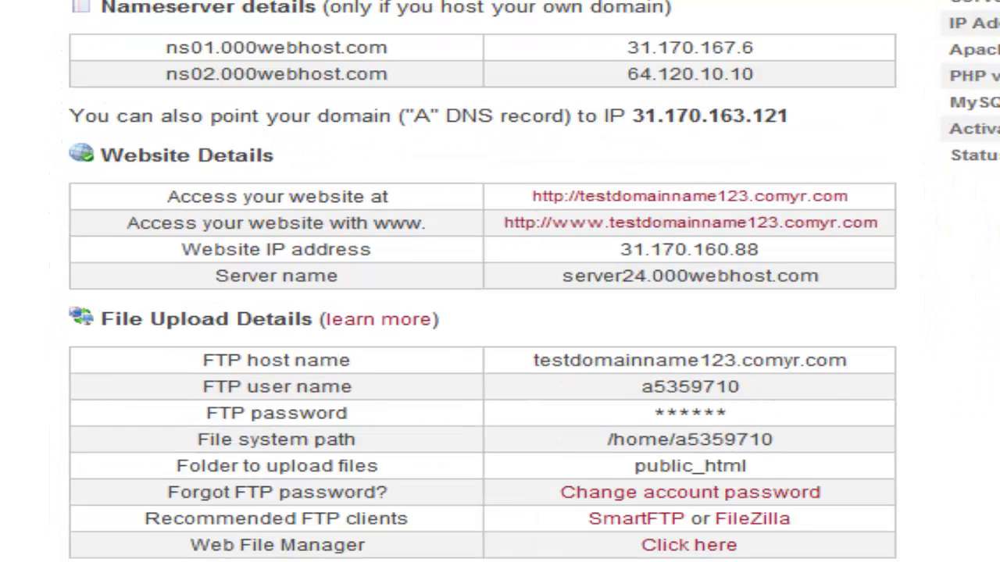
scroll(down, 3)
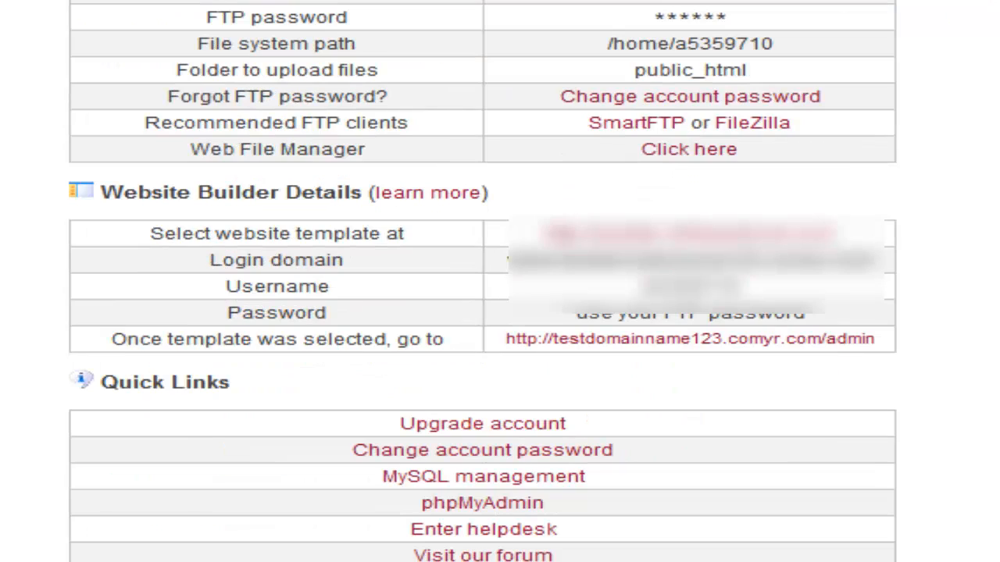
mouse_move(252, 254)
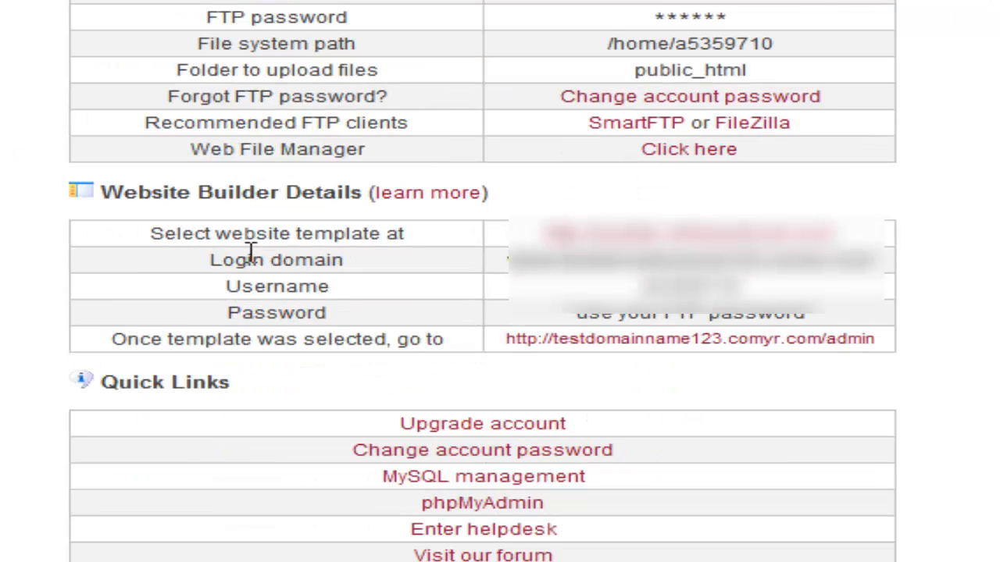
mouse_move(86, 8)
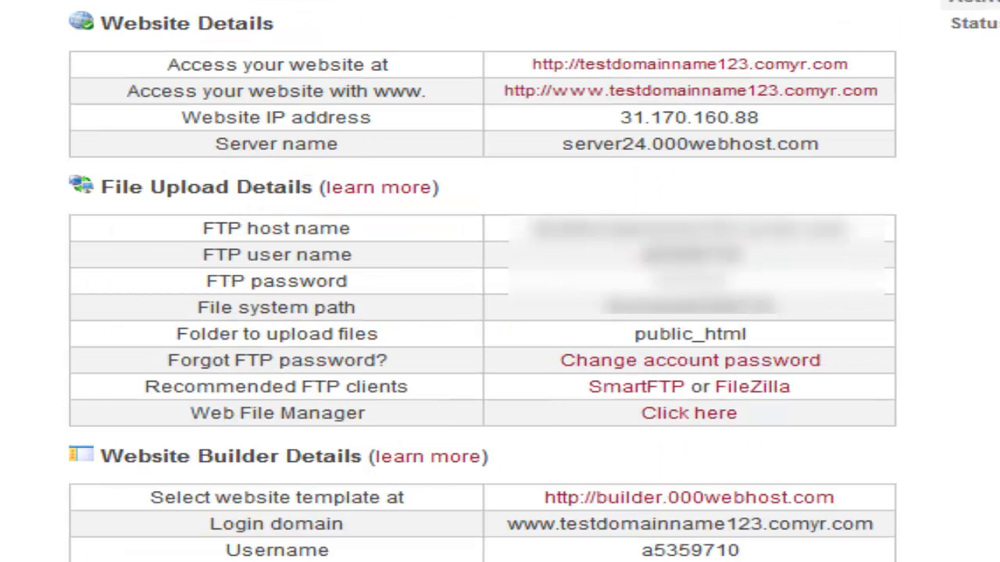
scroll(down, 3)
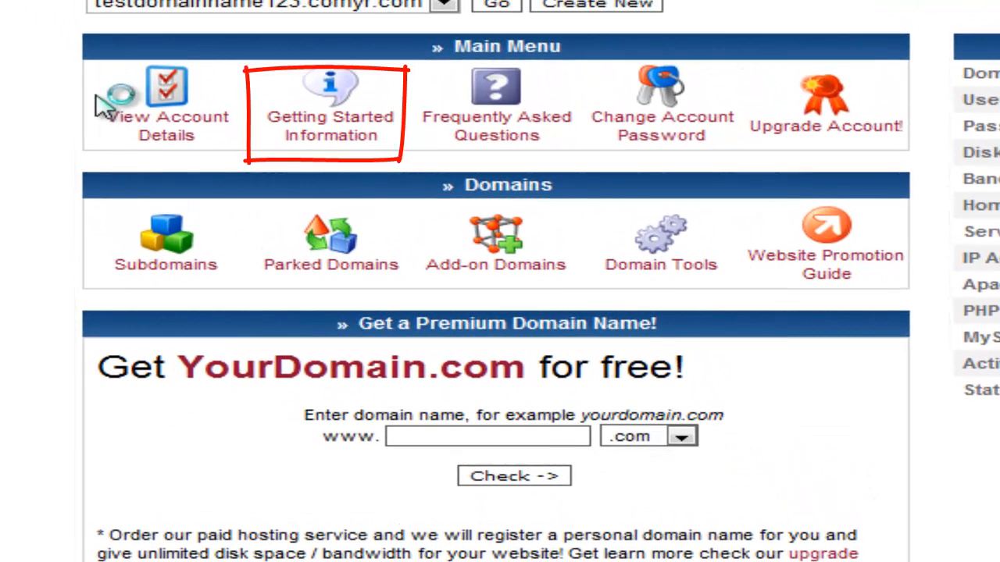
mouse_move(304, 203)
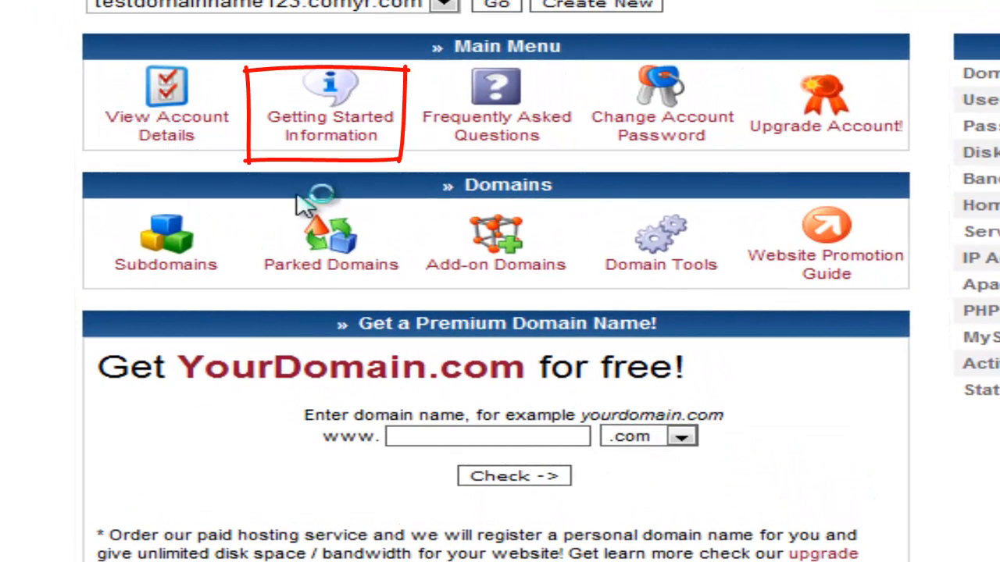
mouse_move(476, 281)
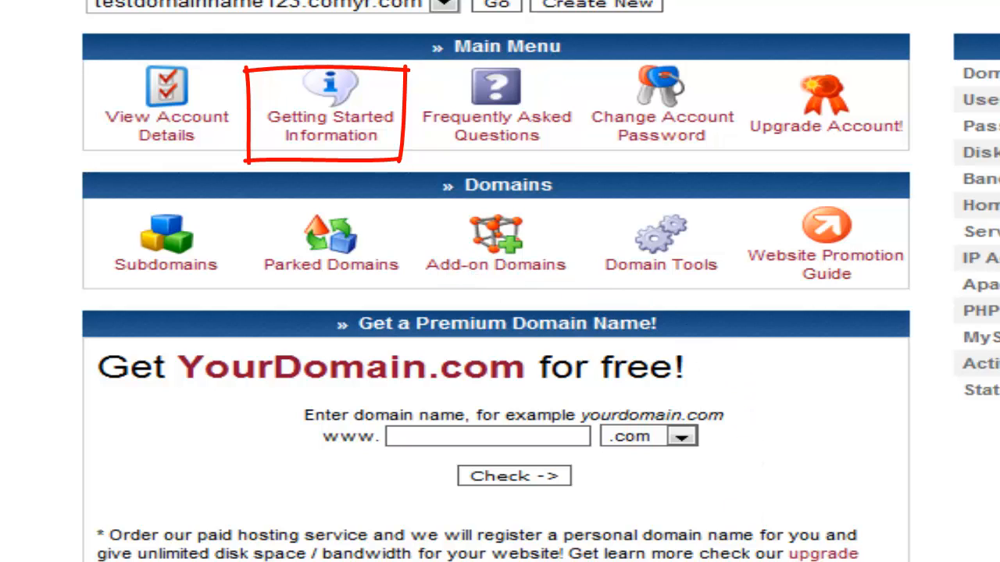
mouse_move(992, 512)
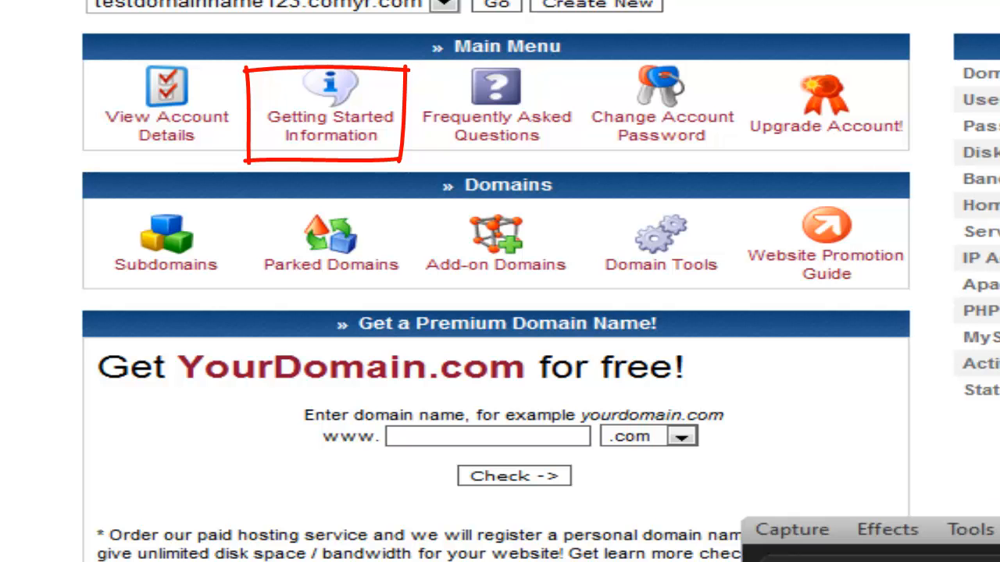
click(330, 102)
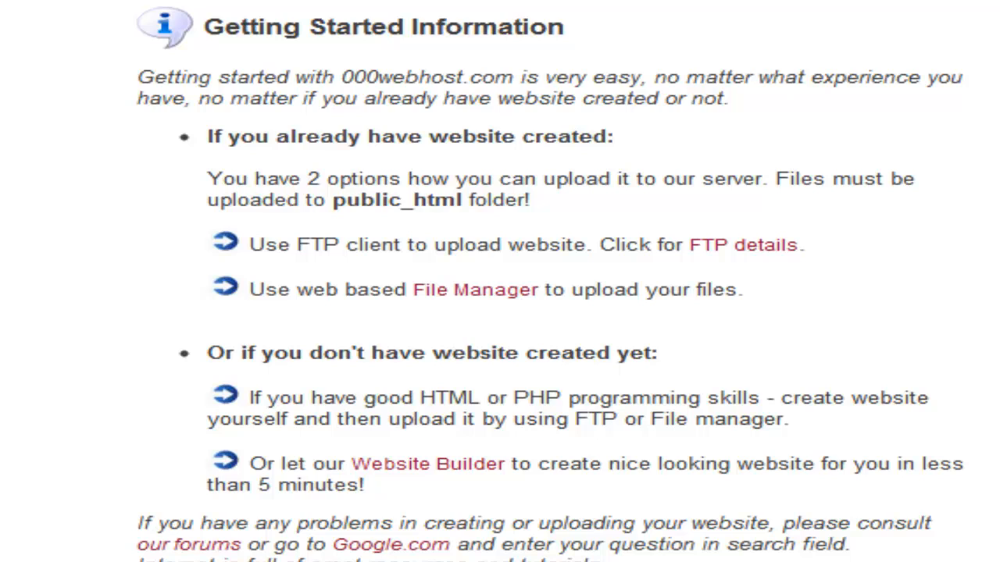
mouse_move(325, 172)
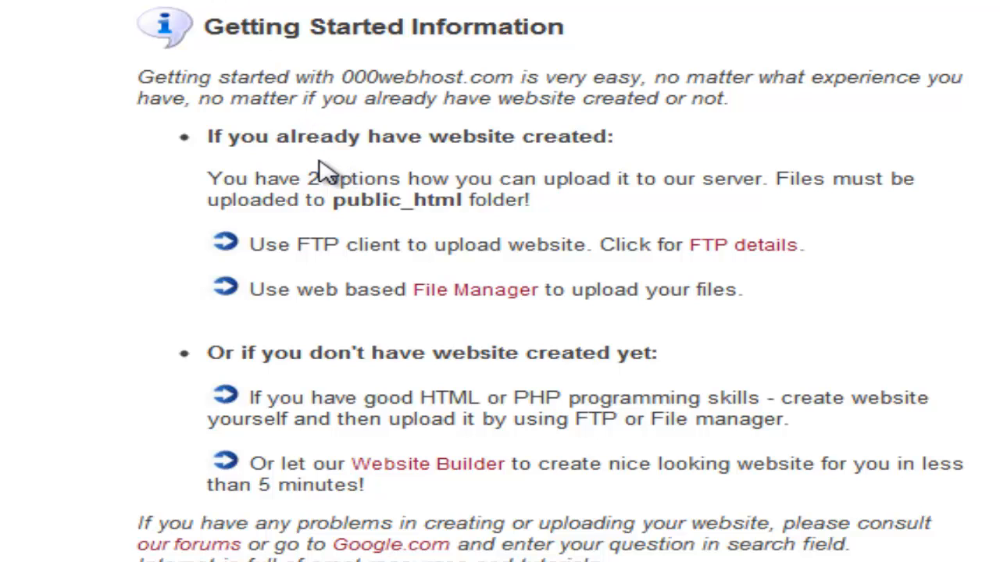
mouse_move(336, 230)
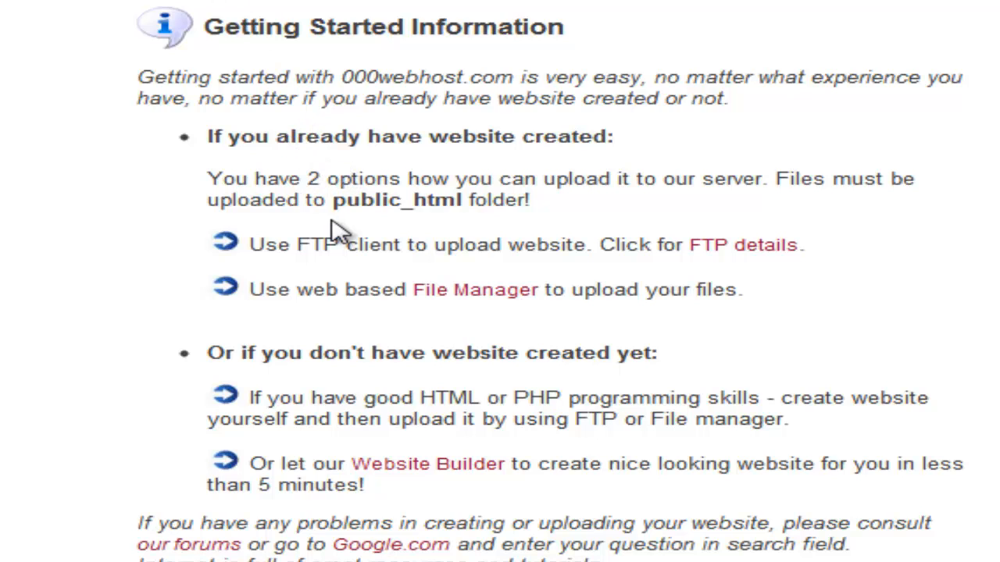
mouse_move(352, 320)
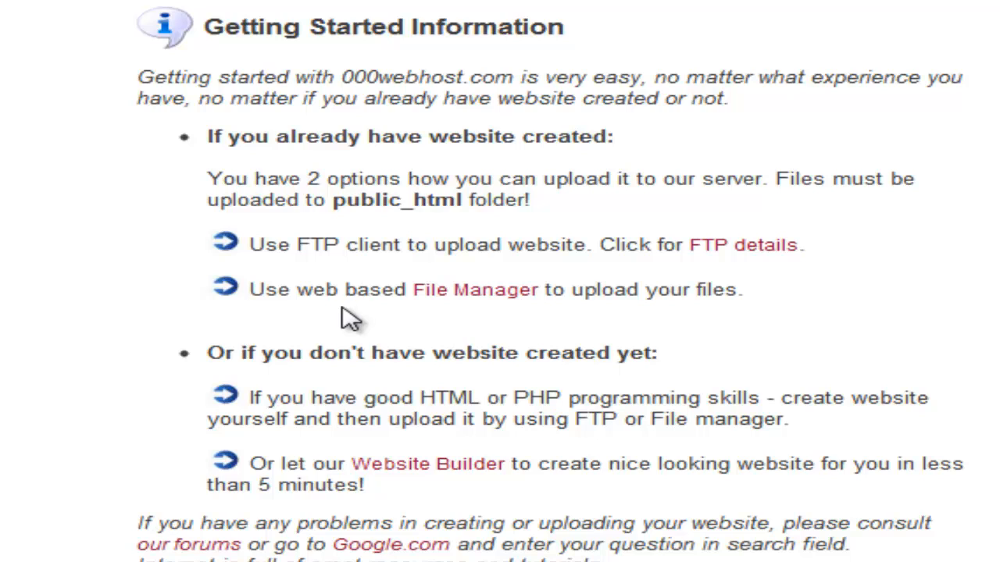
mouse_move(432, 324)
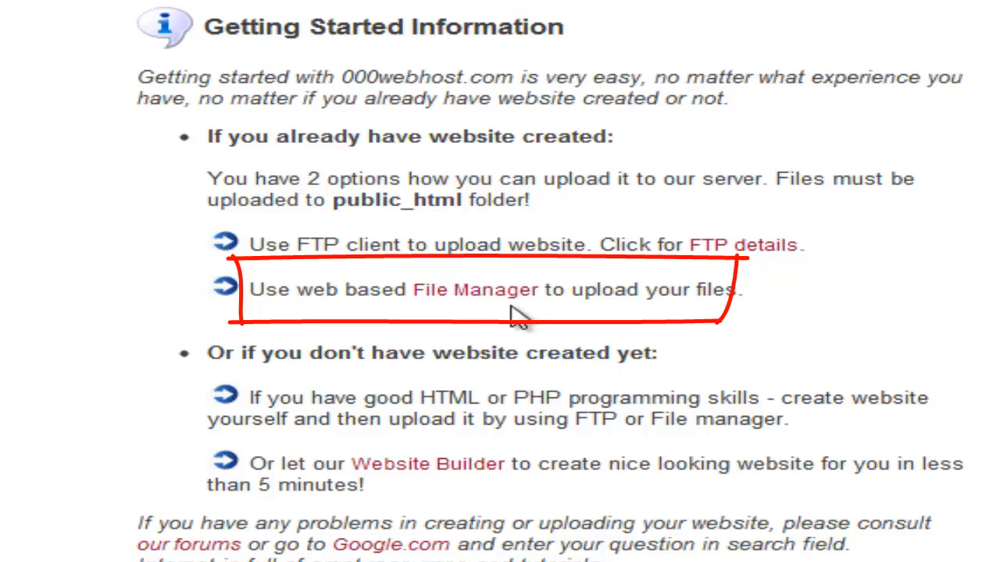
Step: Launch the web-based File Manager from the Getting Started page
click(474, 290)
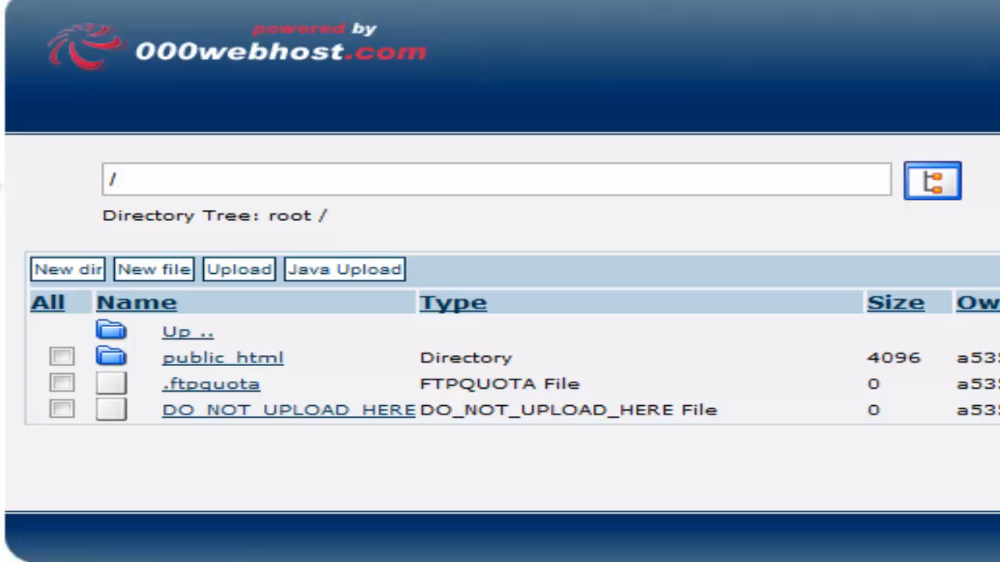
mouse_move(12, 129)
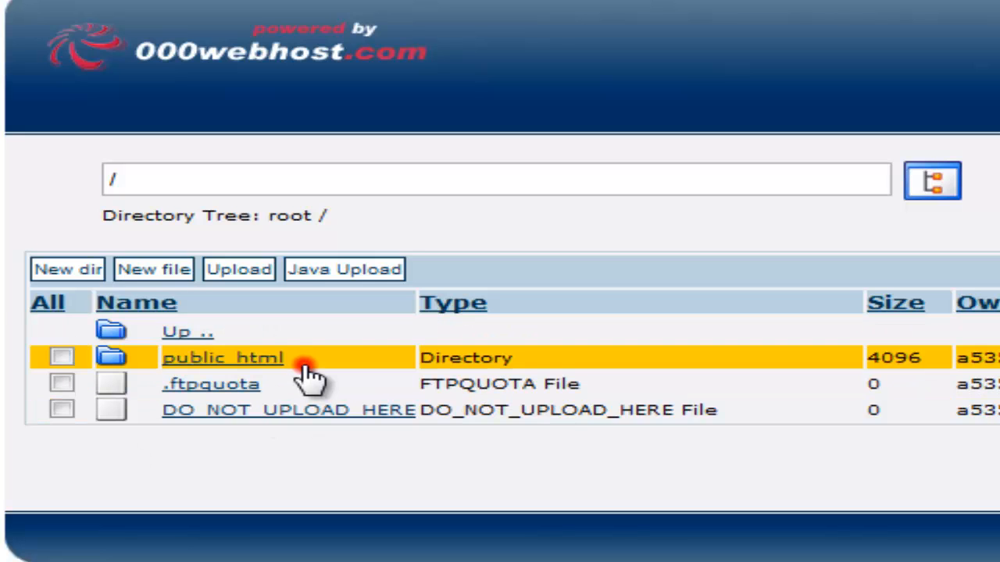
Step: Open the public_html folder and select default.php for removal
click(223, 358)
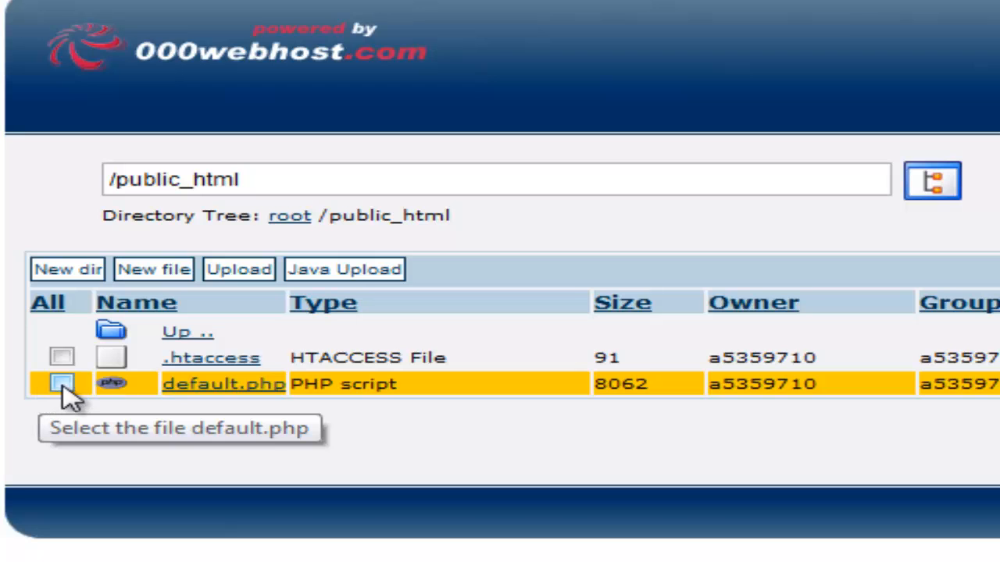
click(61, 384)
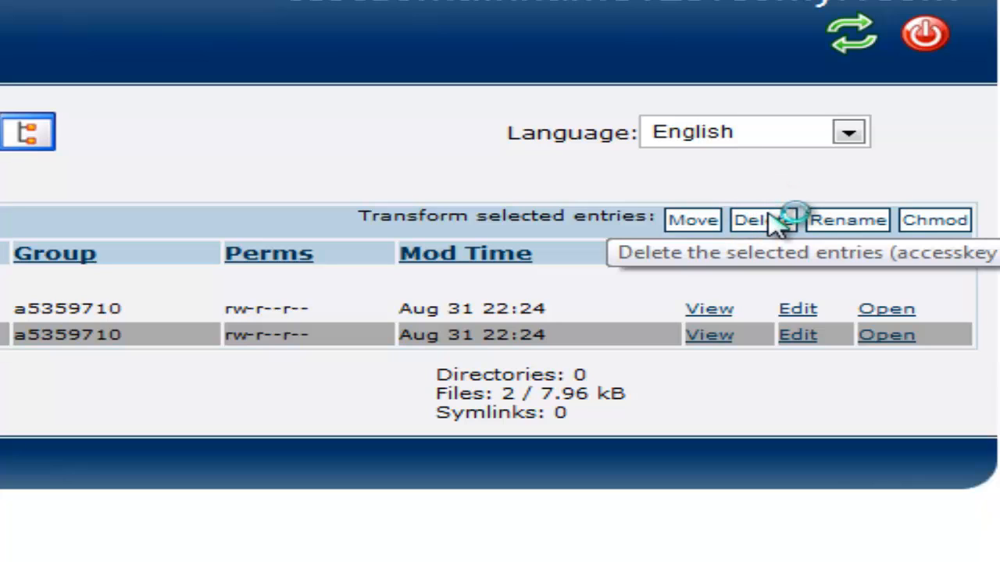
Step: Delete default.php from public_html, leaving only .htaccess
click(753, 219)
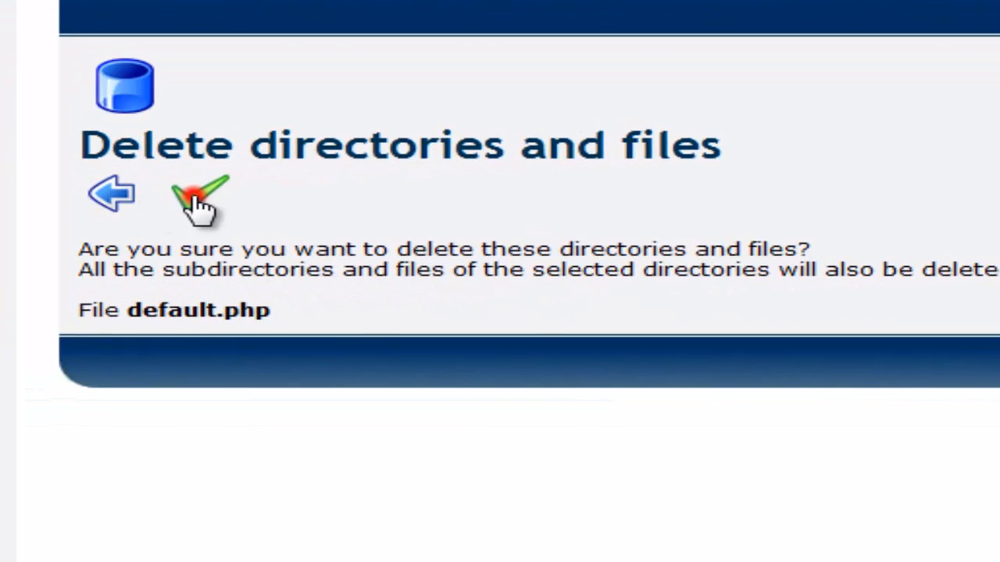
click(199, 194)
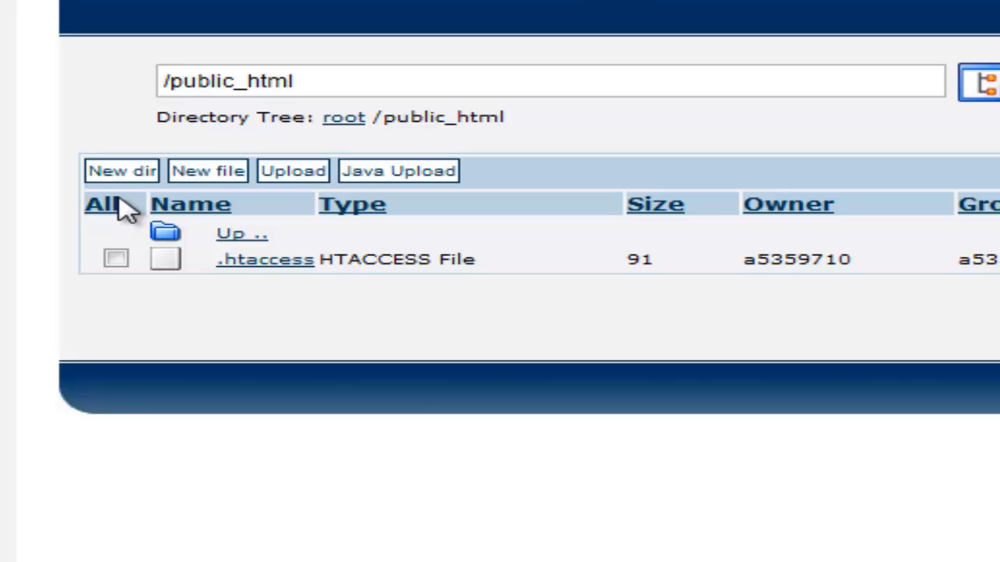
mouse_move(207, 180)
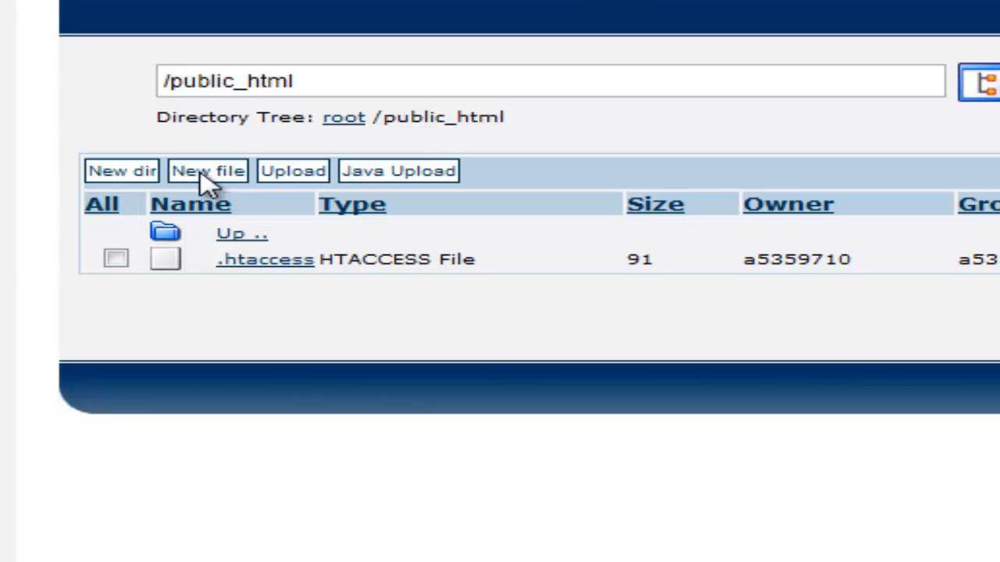
Step: Create a new file and type the opening html and body markup into its editor
click(208, 171)
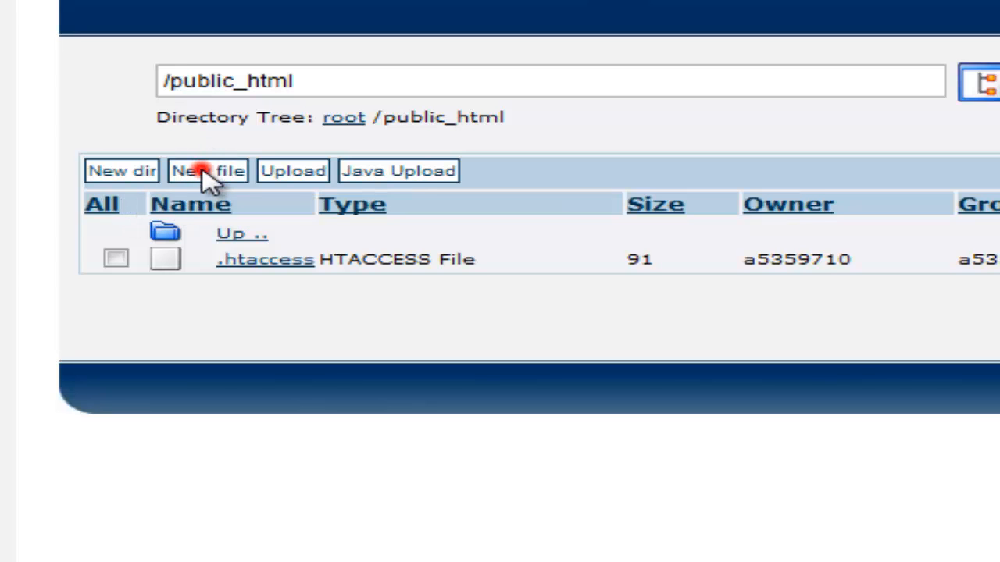
mouse_move(207, 171)
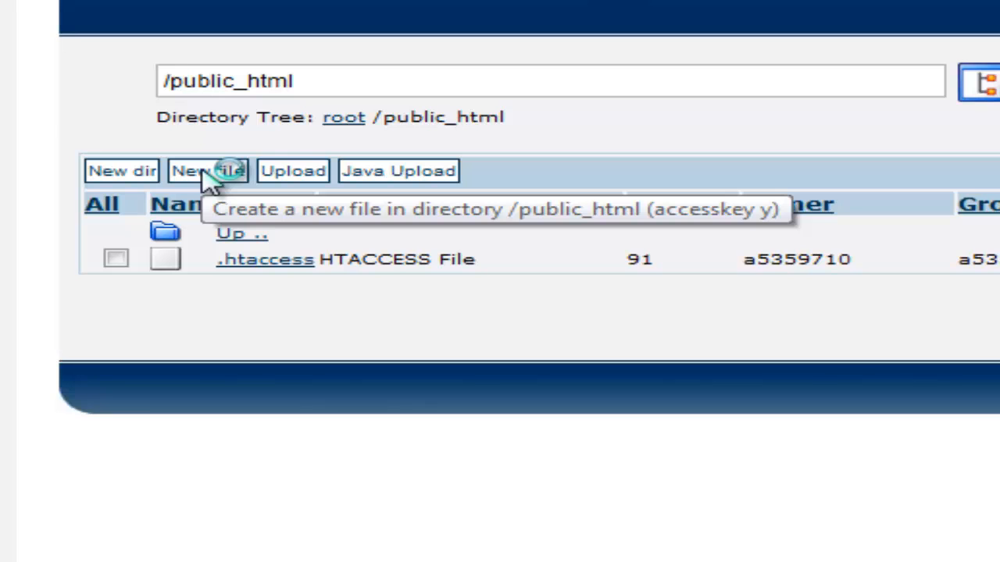
click(207, 171)
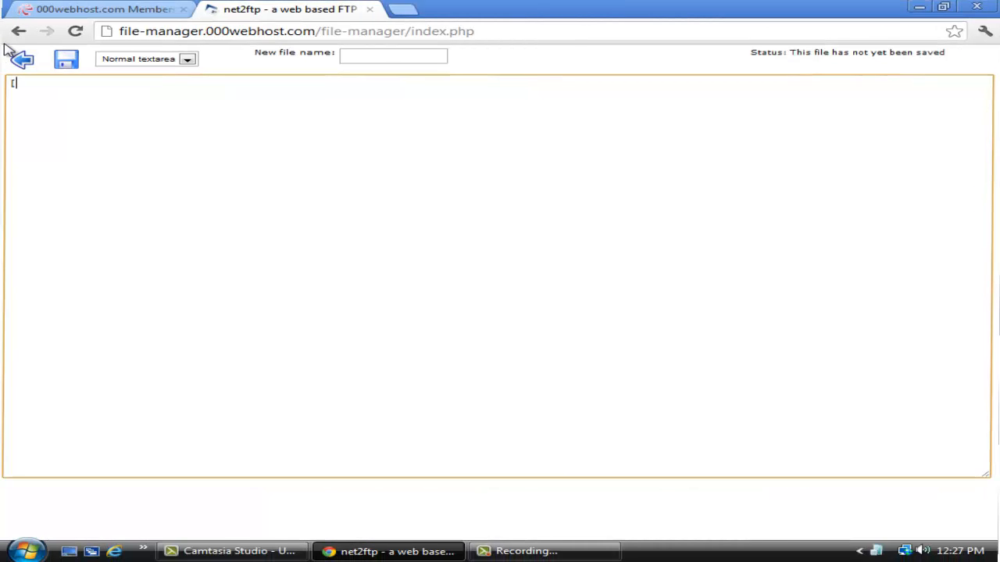
key(Backspace)
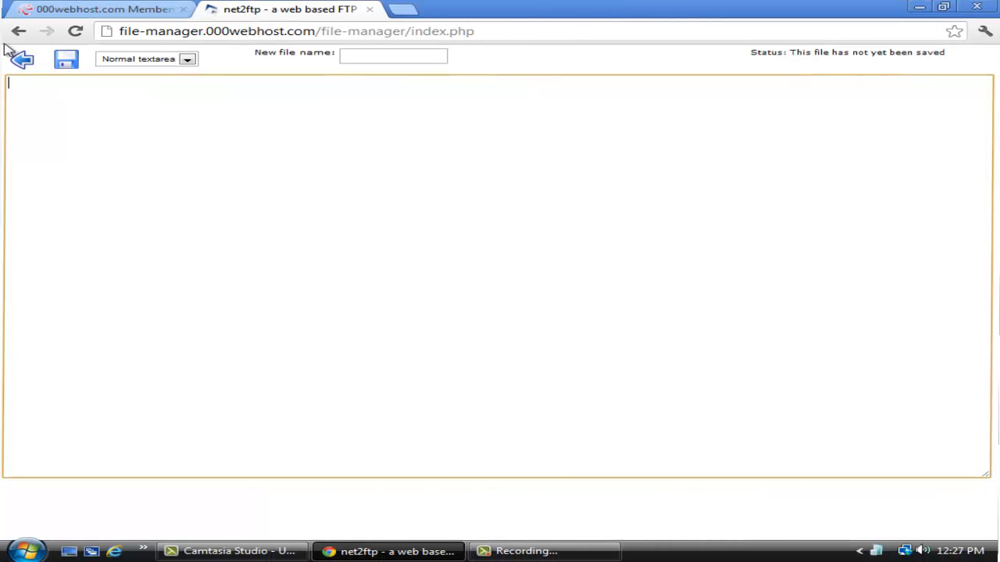
text(<html>)
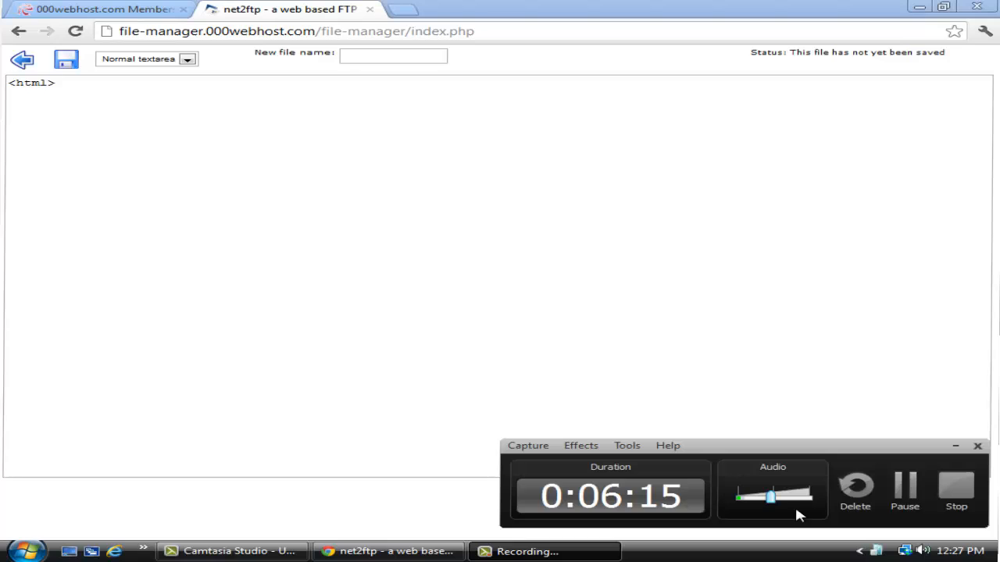
text(<body>)
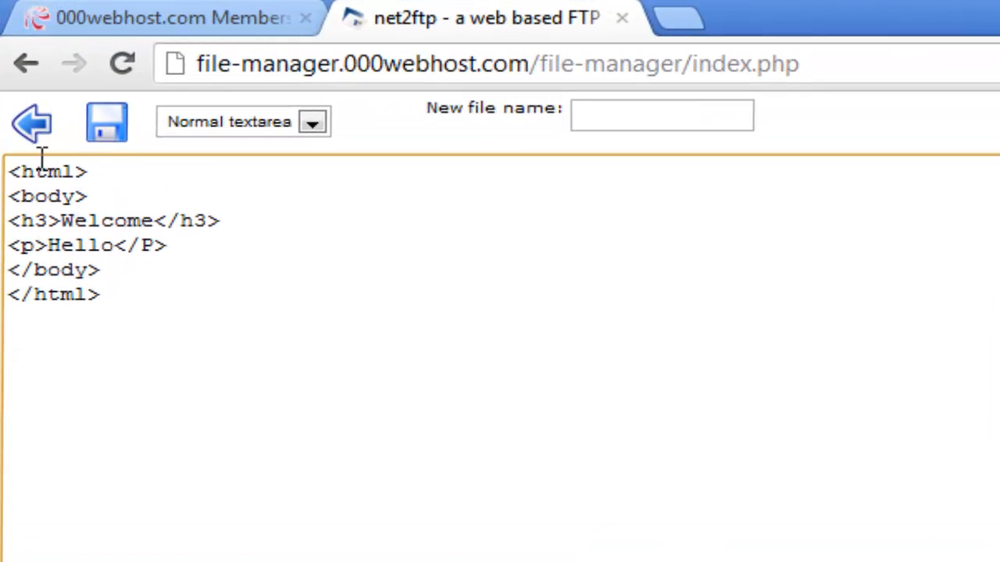
Step: Try saving without a filename, then go back and resubmit to return to the editor
click(107, 123)
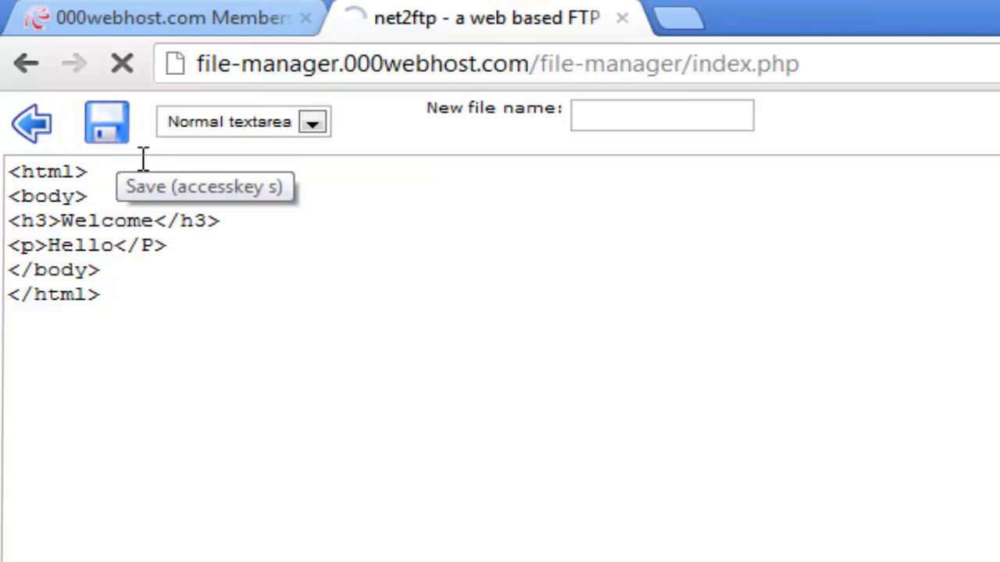
click(107, 121)
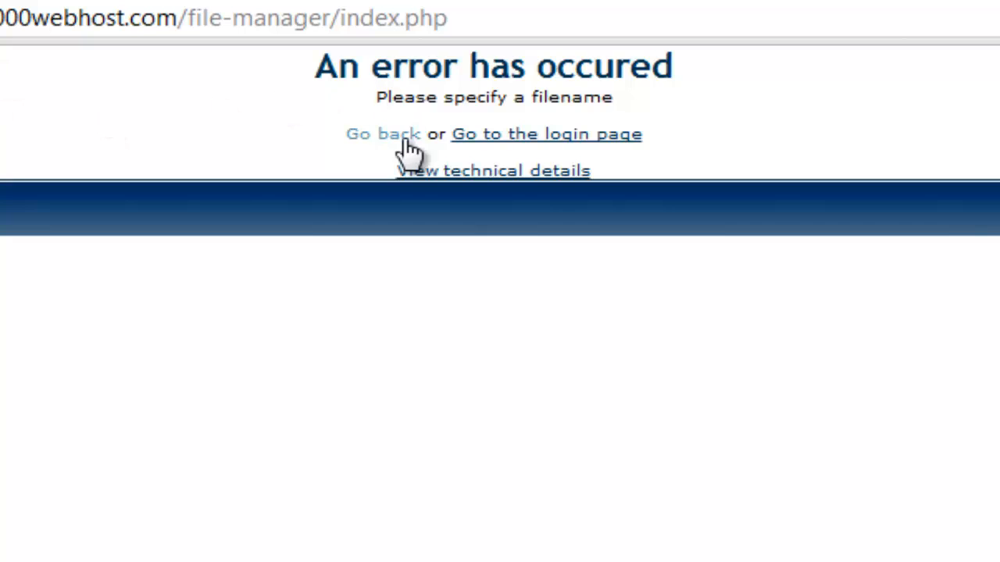
click(383, 134)
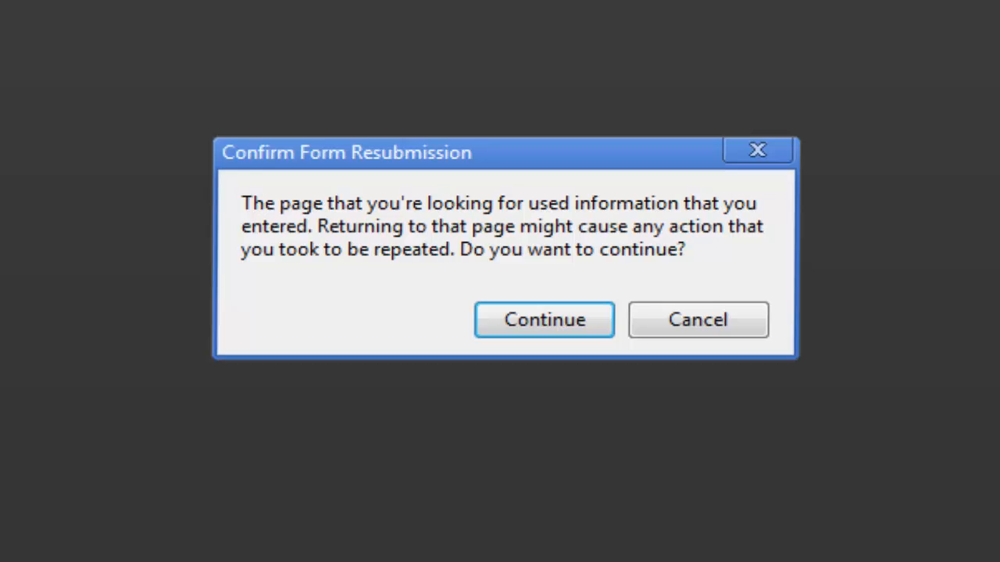
click(543, 320)
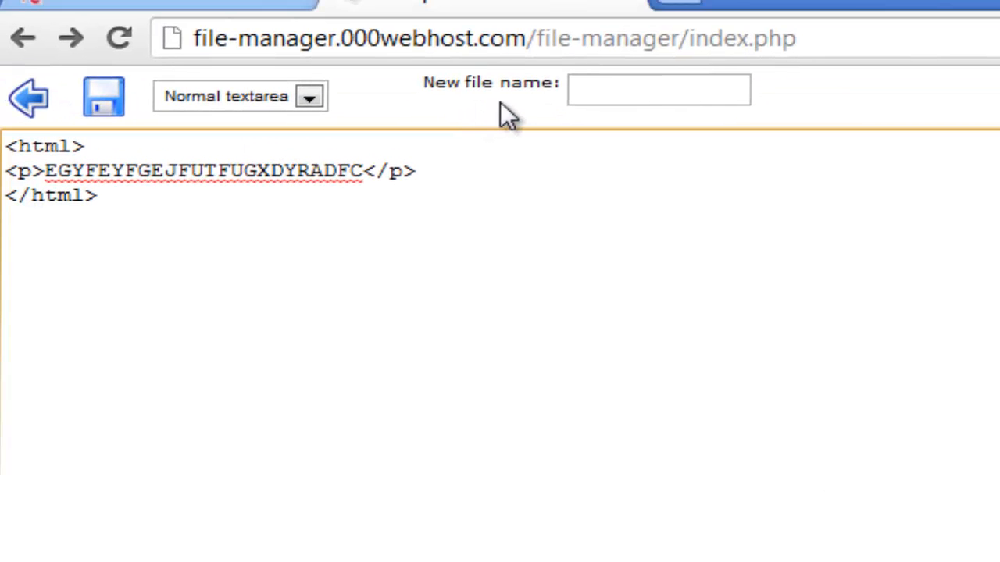
Step: Name the new file Home.htm and save it to public_html
click(658, 89)
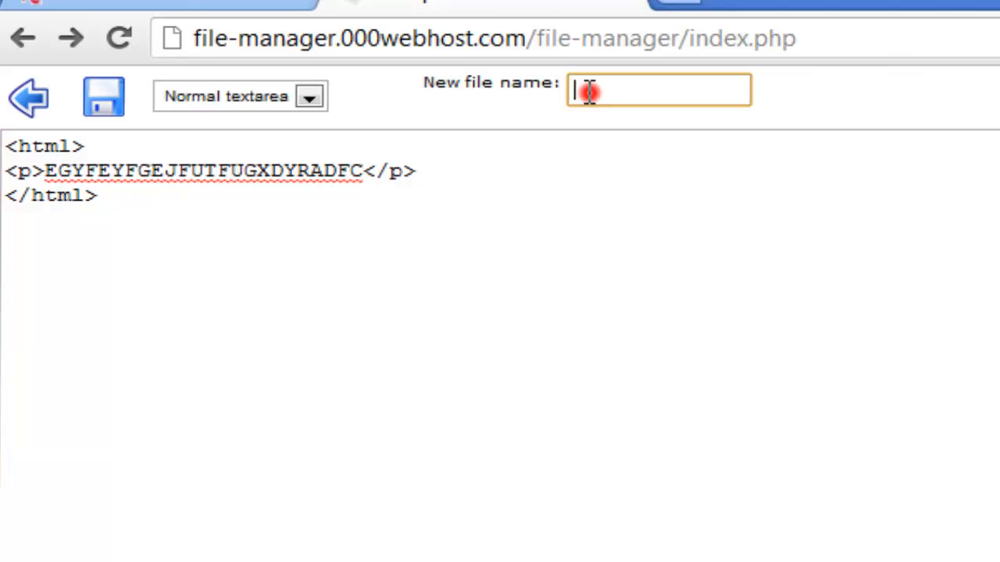
text(H)
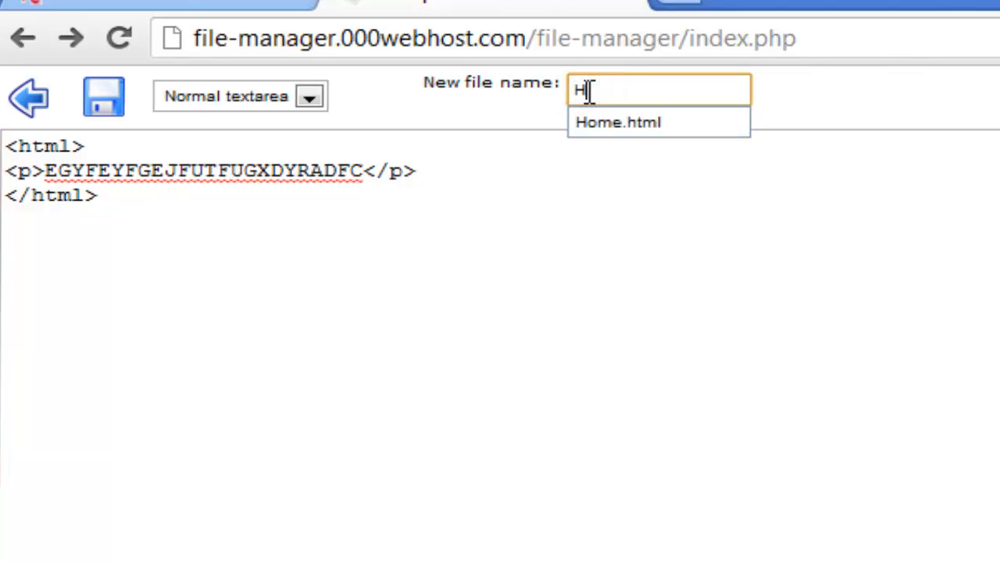
text(ome)
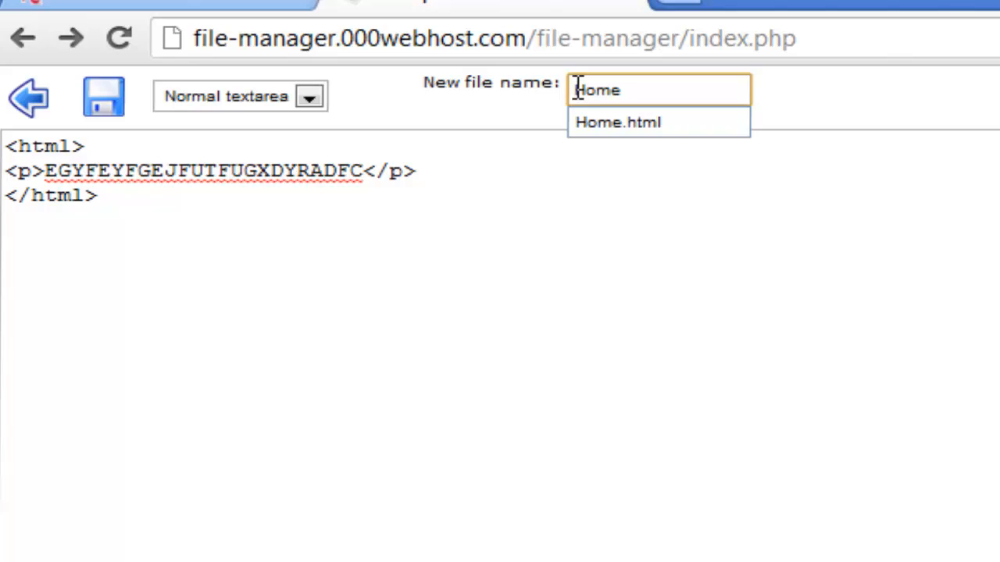
text(.ht)
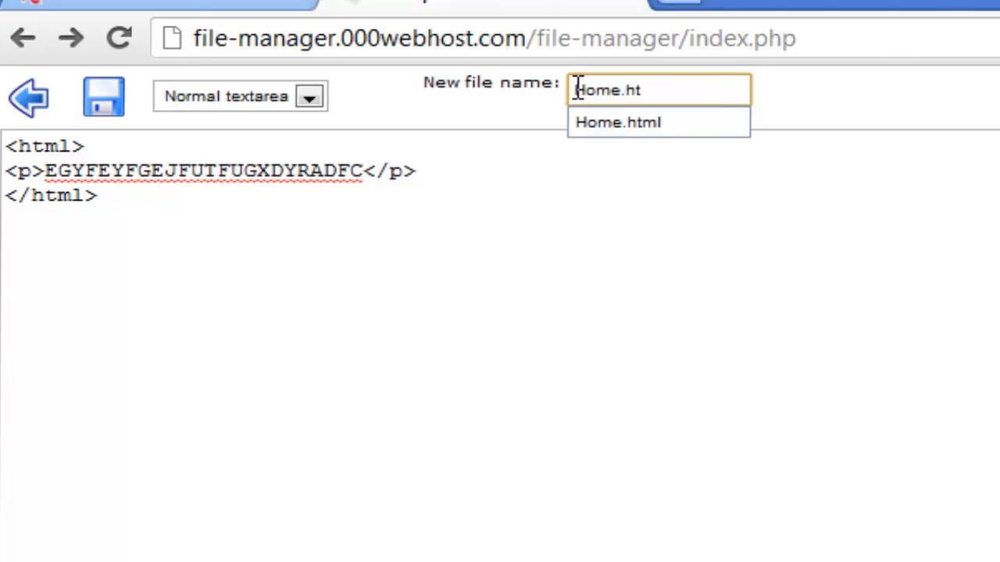
text(ml)
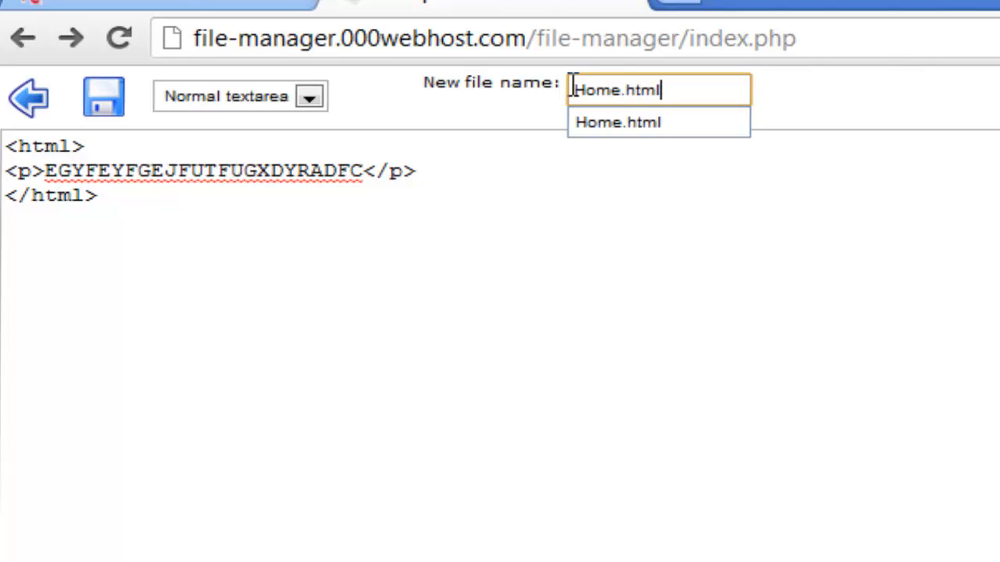
key(Backspace)
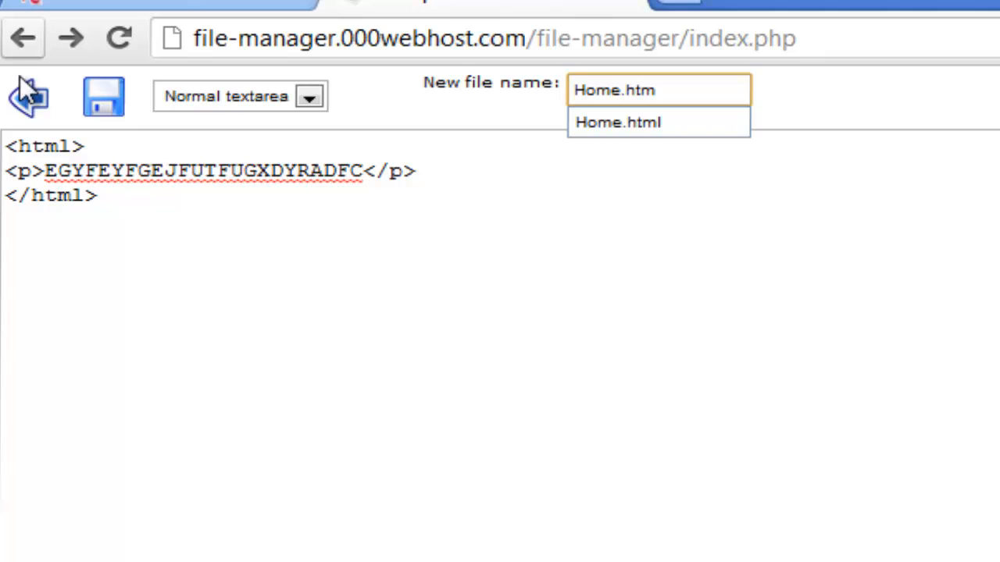
click(103, 96)
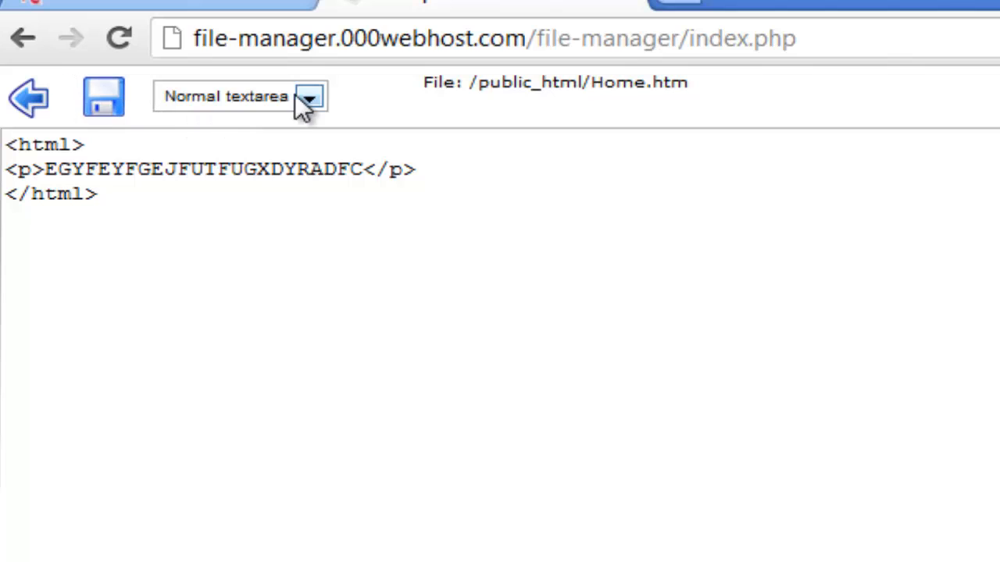
mouse_move(444, 81)
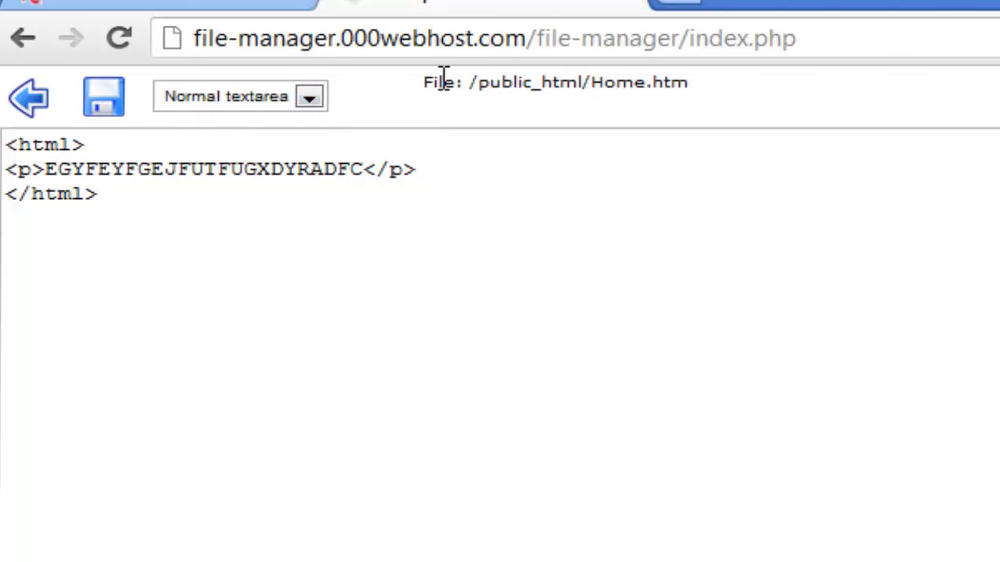
mouse_move(488, 90)
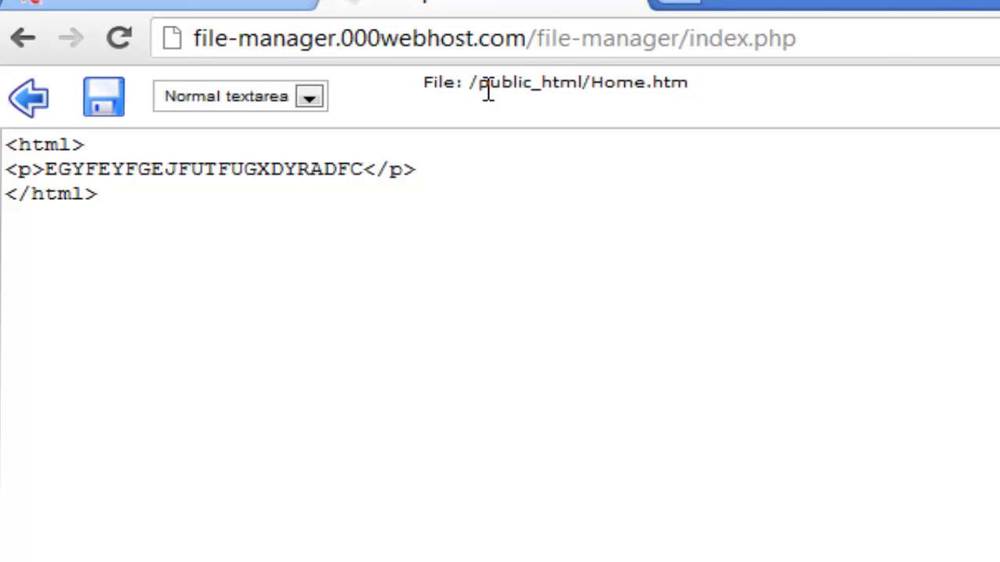
mouse_move(558, 109)
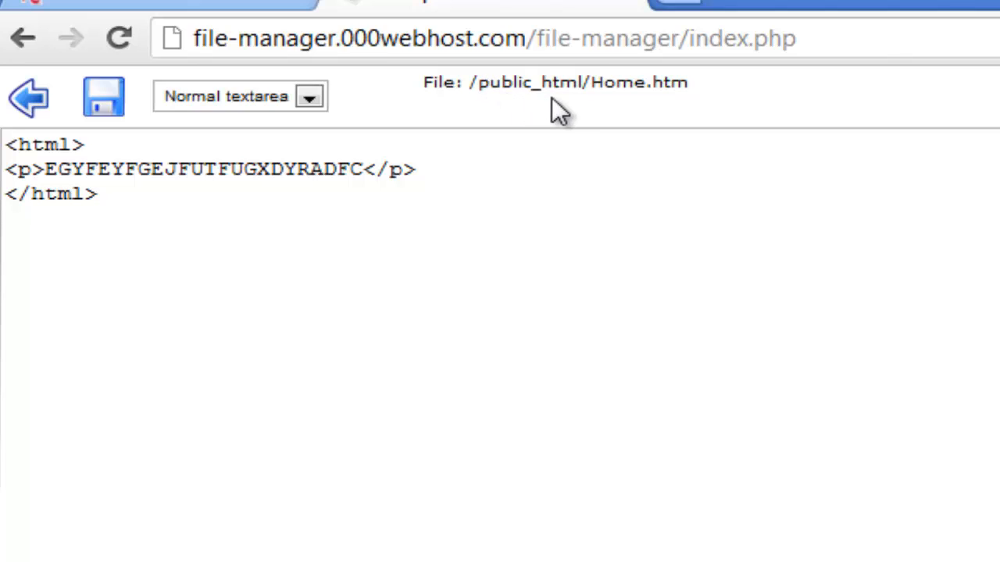
mouse_move(594, 109)
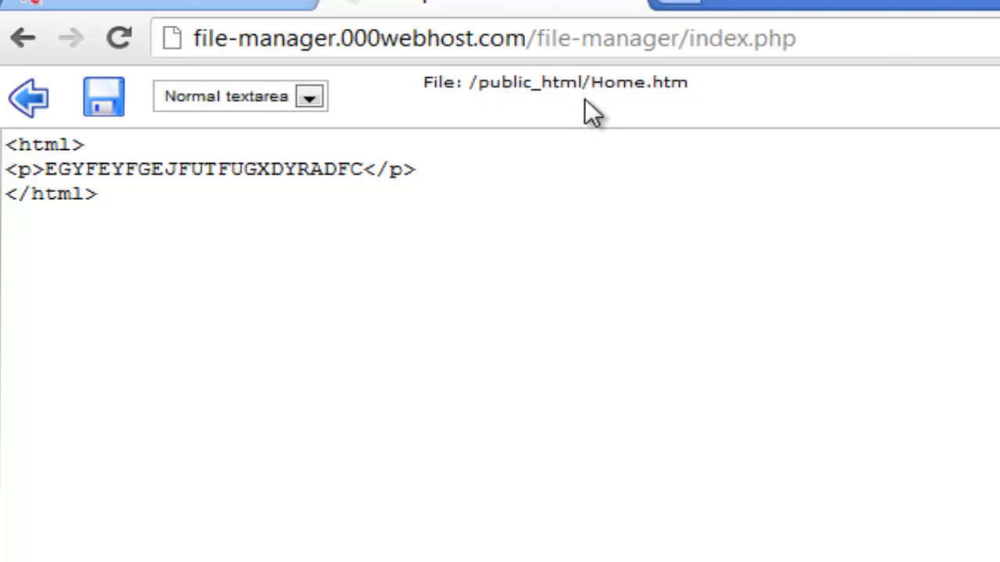
mouse_move(648, 106)
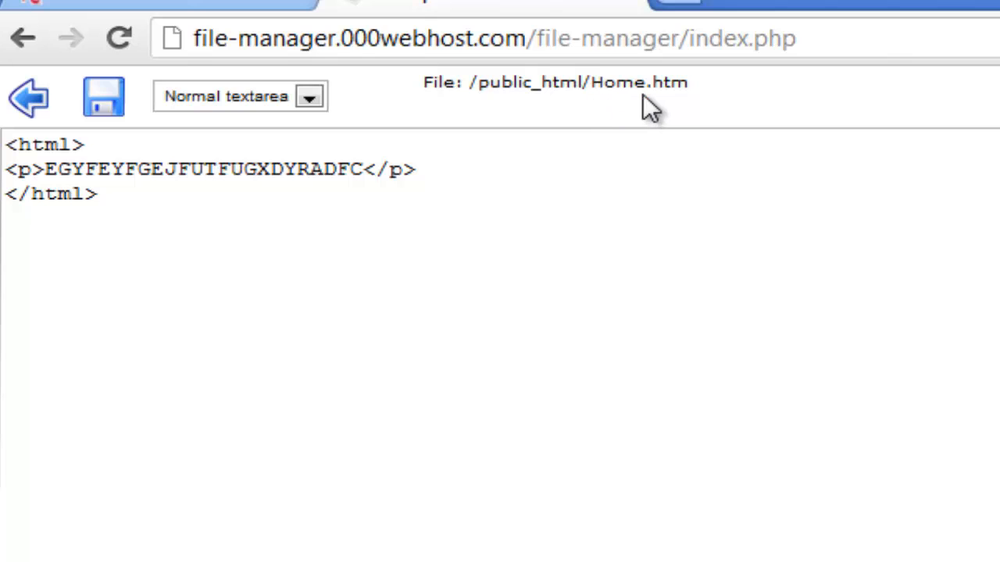
Step: Leave the editor and view testdomainname123.comyr.com, whose index lists Home.htm
click(29, 96)
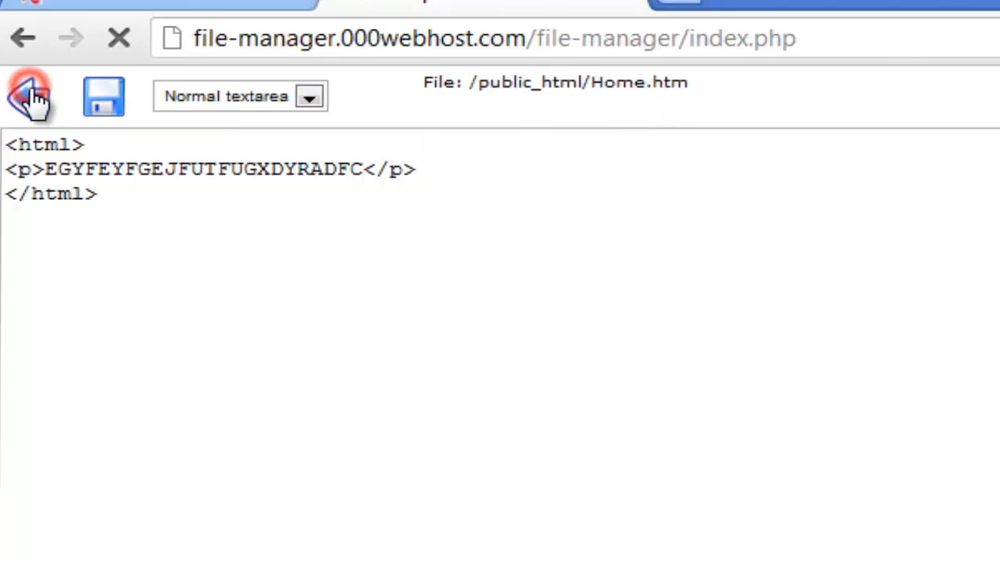
click(31, 96)
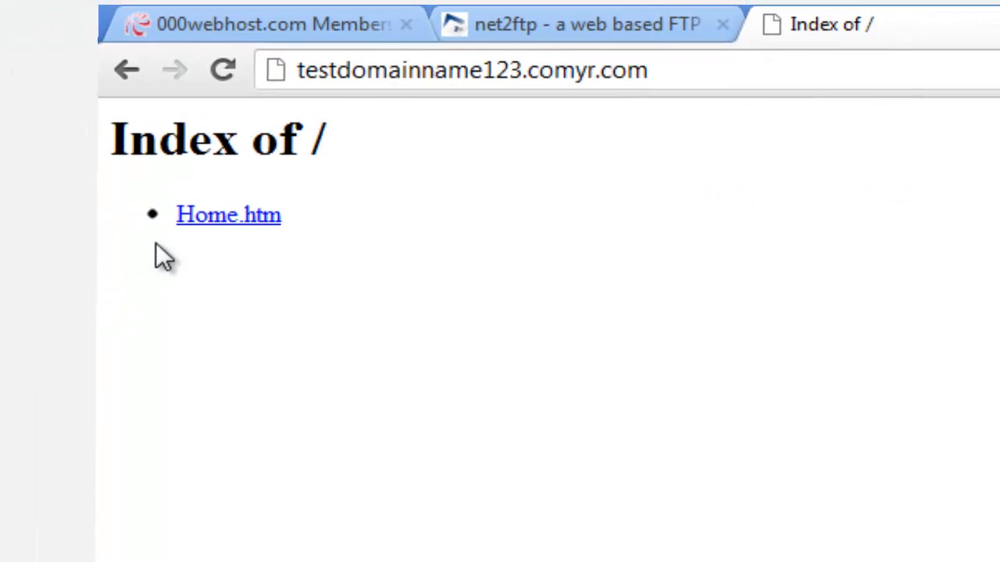
Step: Open Home.htm from the Index of / listing to view the live page
click(228, 215)
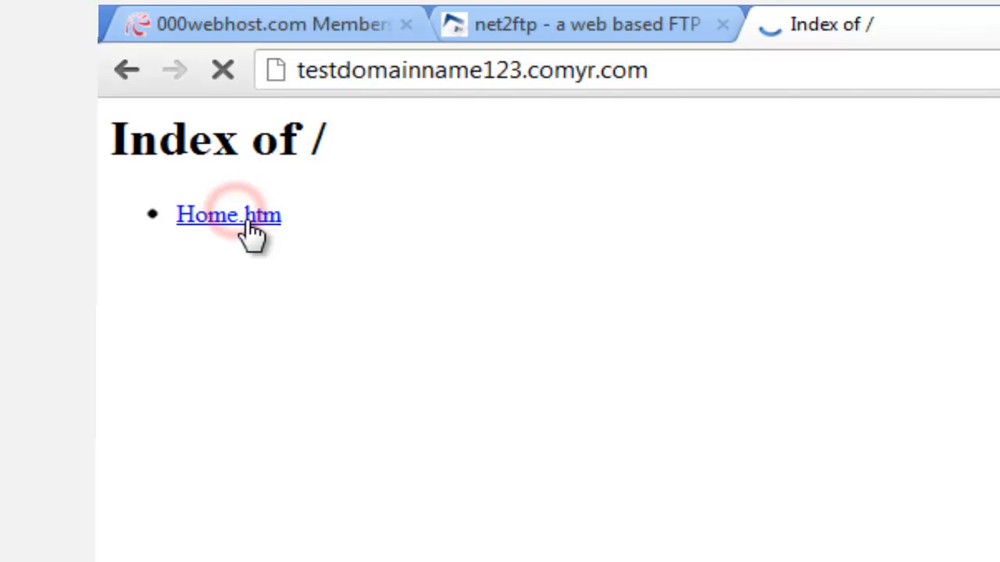
click(228, 214)
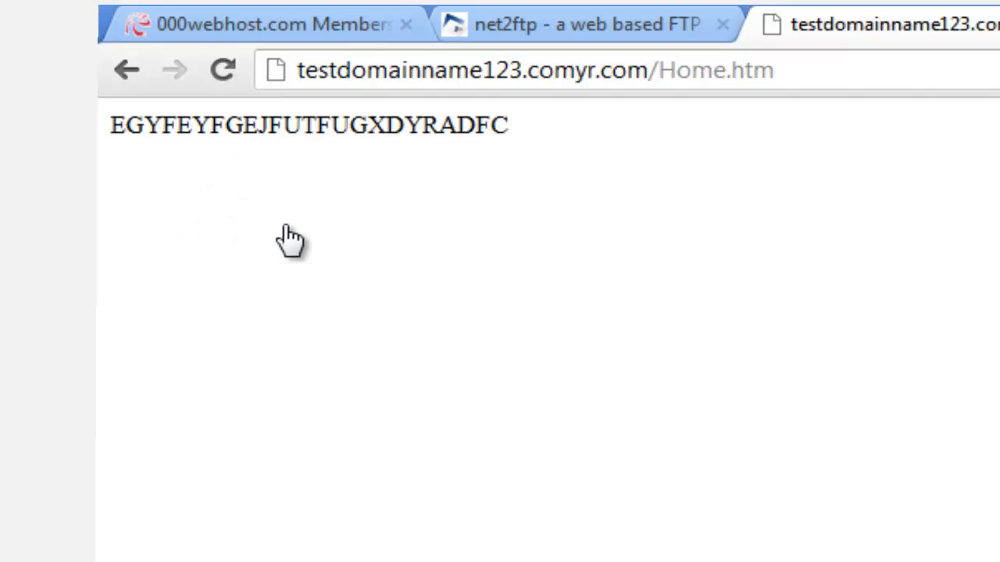
mouse_move(852, 81)
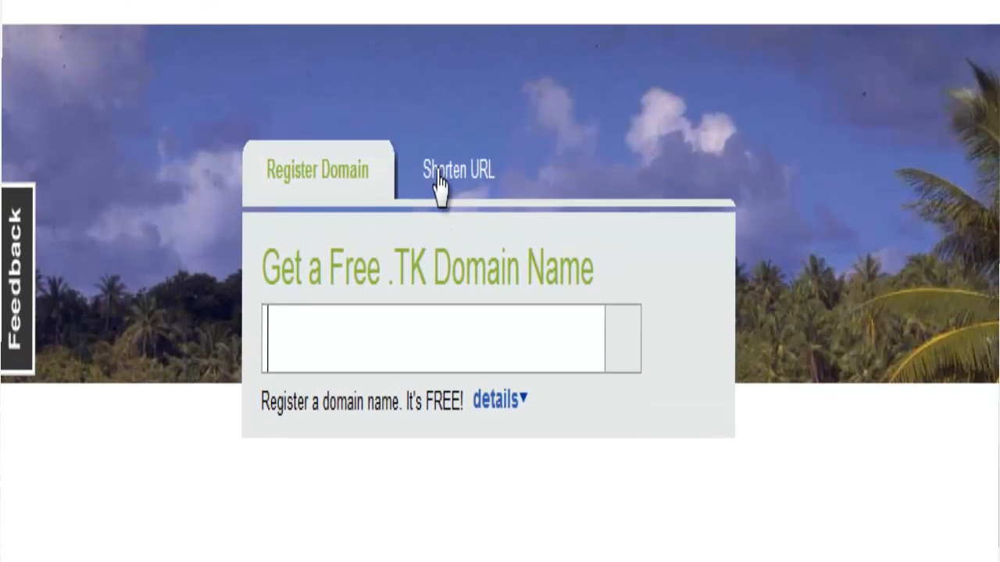
click(459, 170)
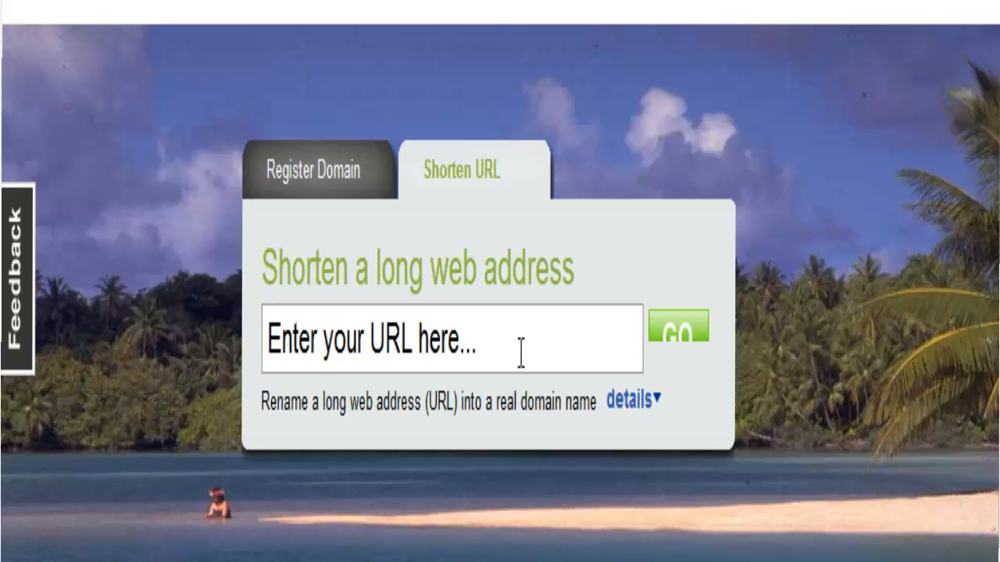
click(521, 339)
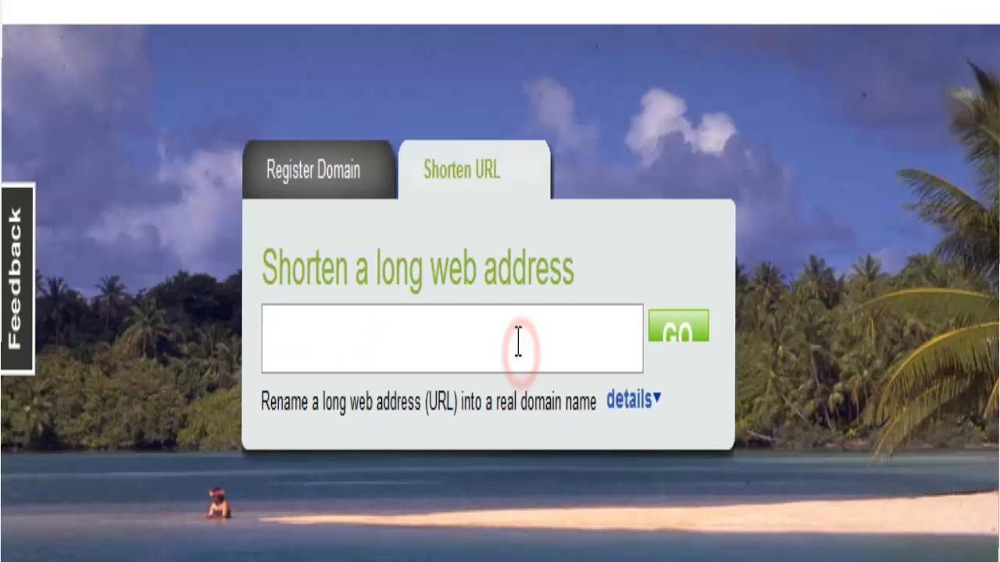
text(domainname123.comyr.com/Home.htm)
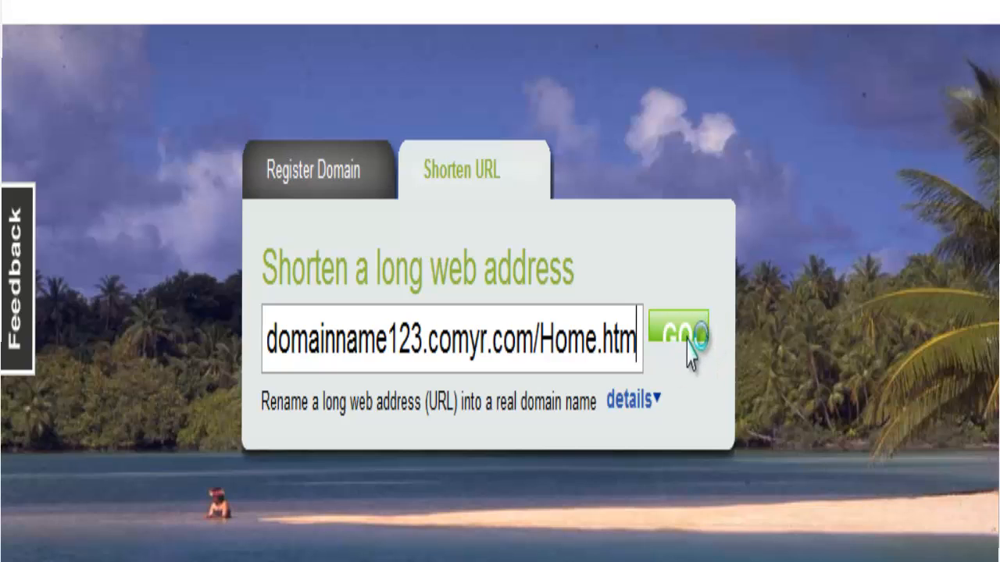
text(http://testdomainname123.comyr.com/Home.htm)
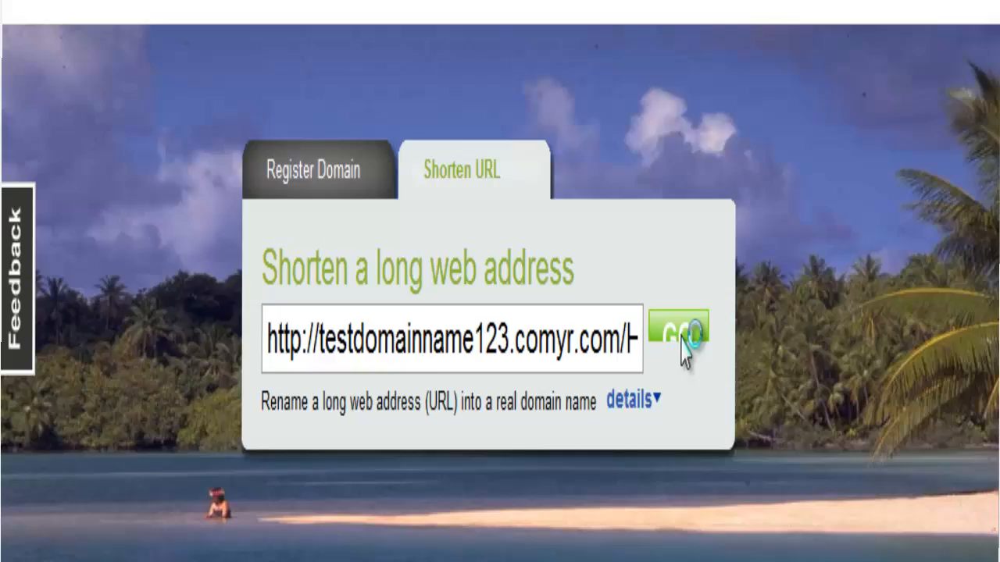
click(678, 335)
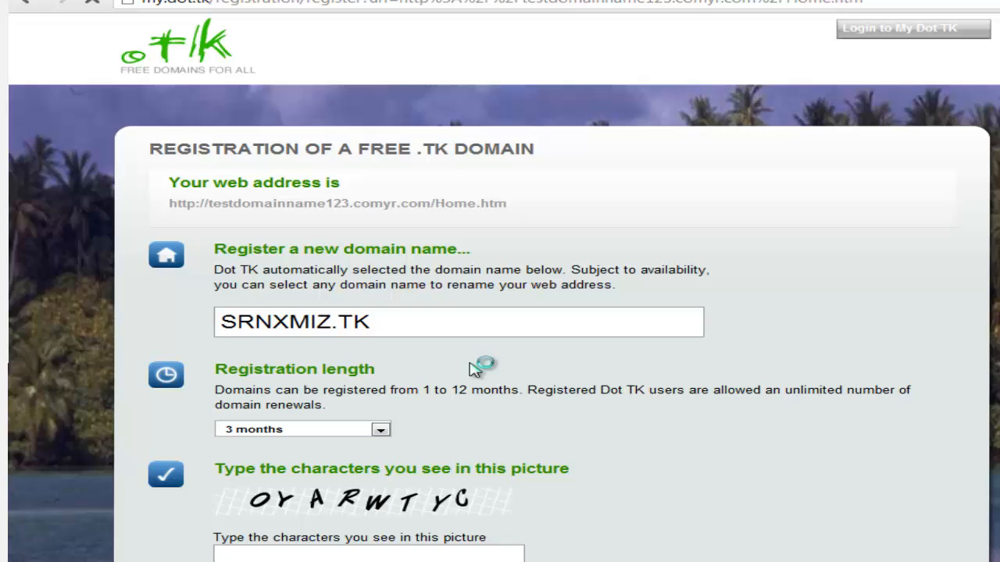
scroll(down, 3)
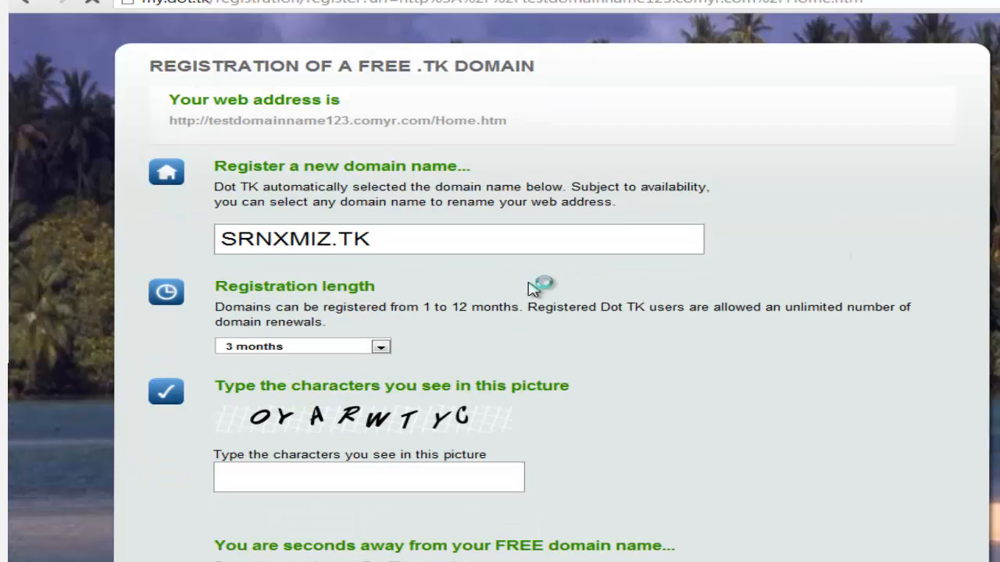
mouse_move(520, 353)
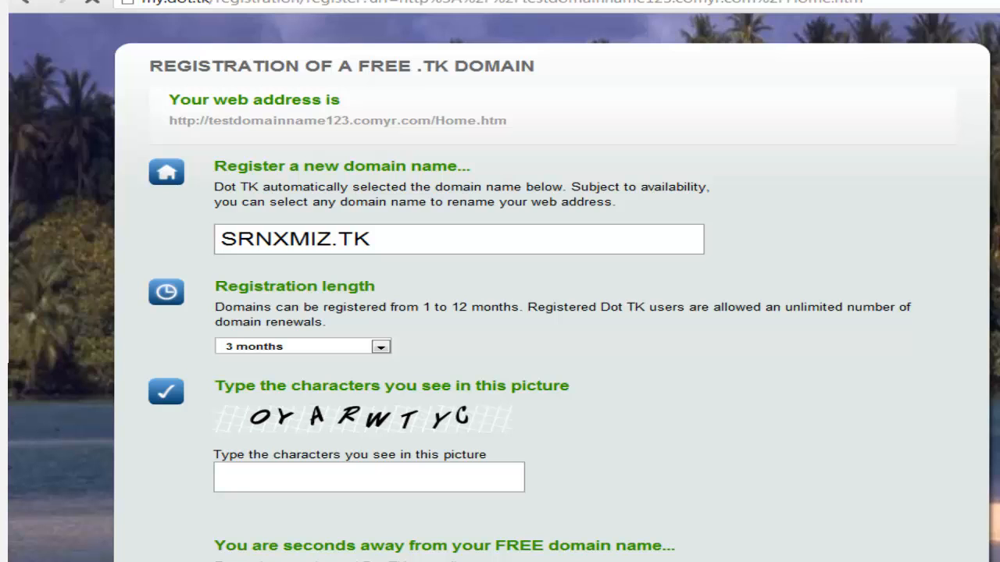
scroll(down, 3)
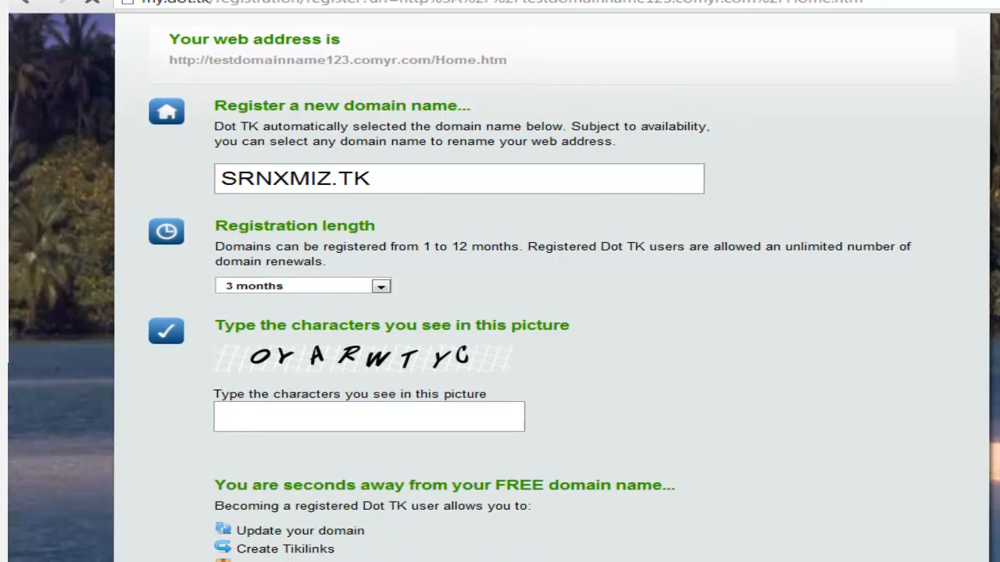
scroll(down, 3)
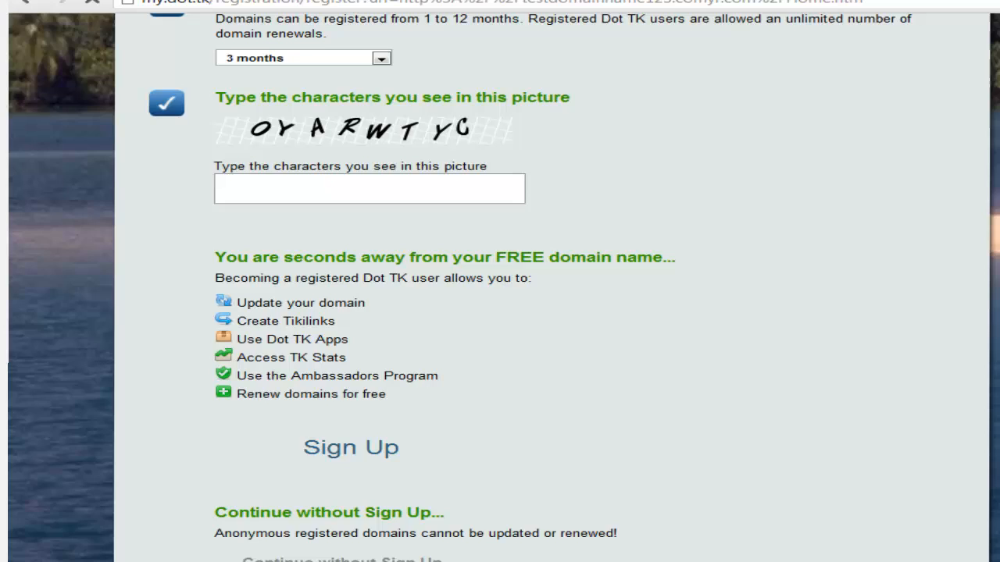
scroll(down, 3)
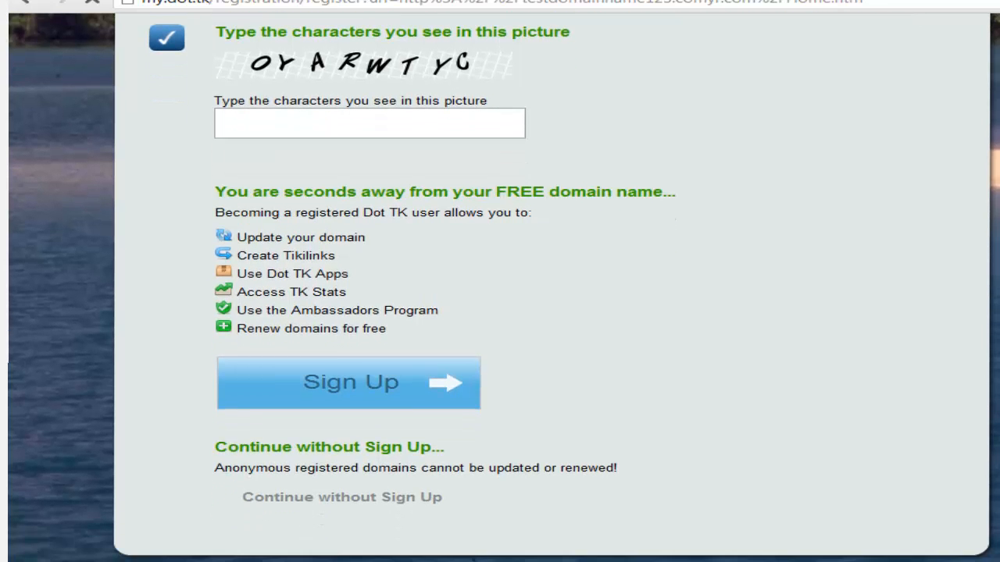
scroll(down, 3)
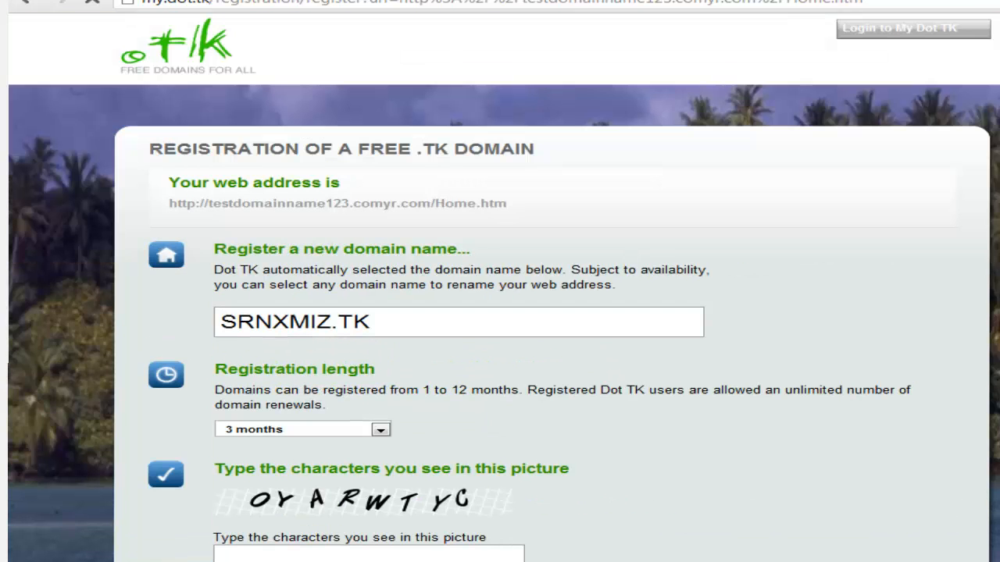
mouse_move(930, 250)
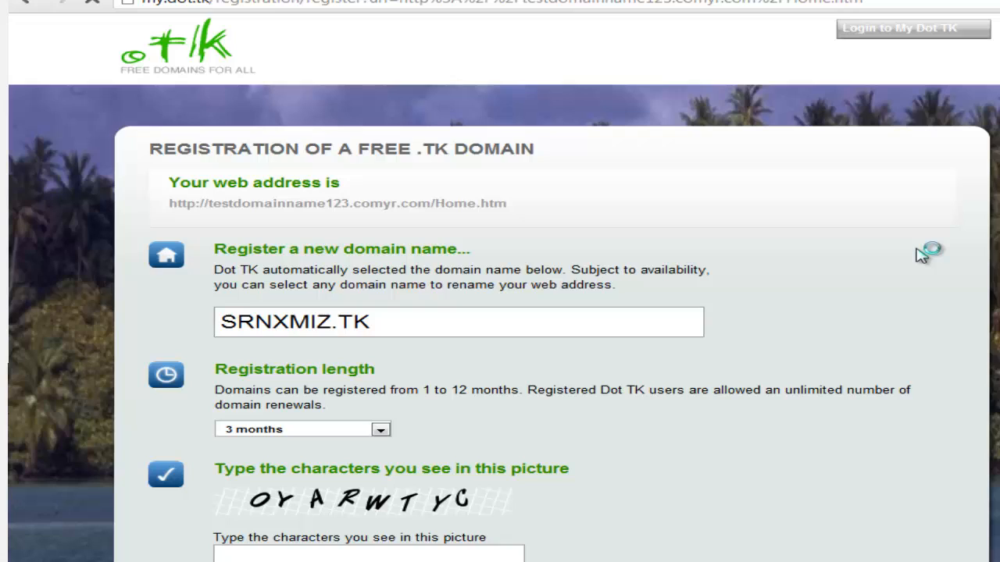